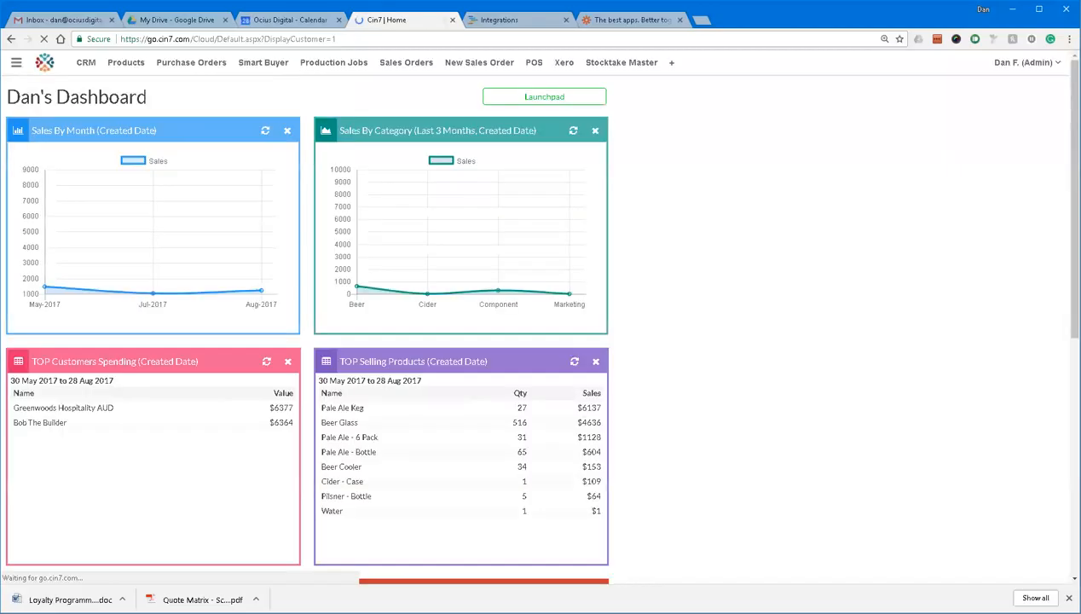
- Start a new sales order and reach the customer selection
{"action": "left_click", "coordinate": [17, 61]}
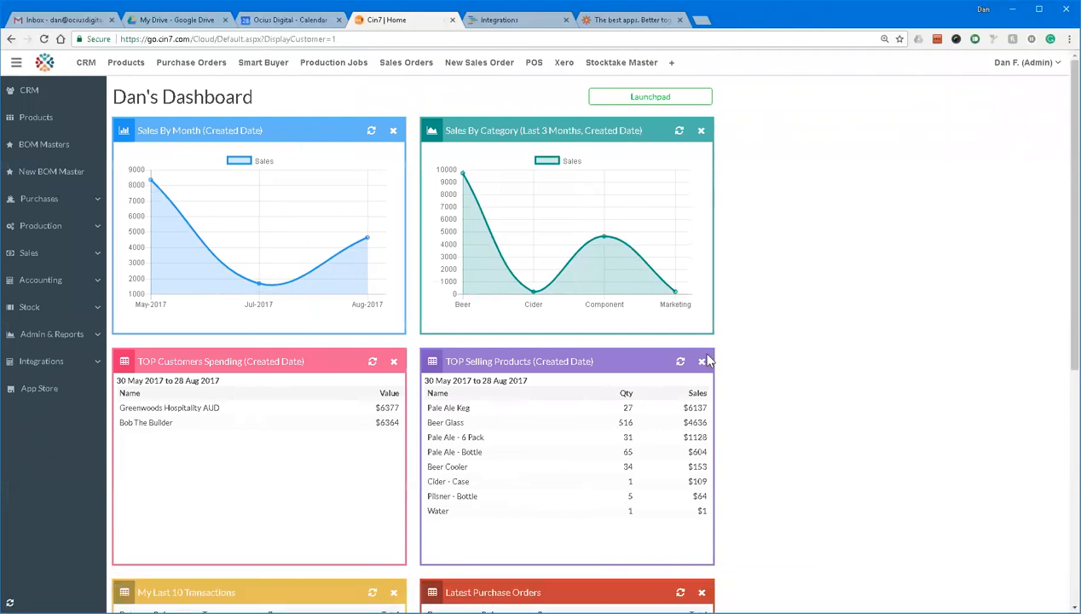
{"action": "mouse_move", "coordinate": [696, 360]}
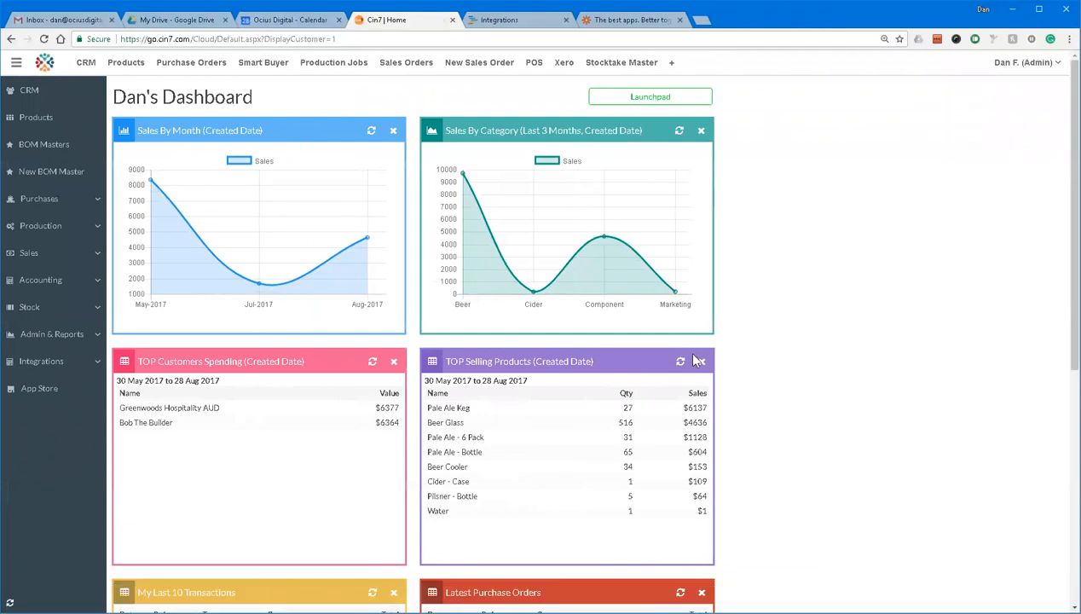
{"action": "mouse_move", "coordinate": [522, 181]}
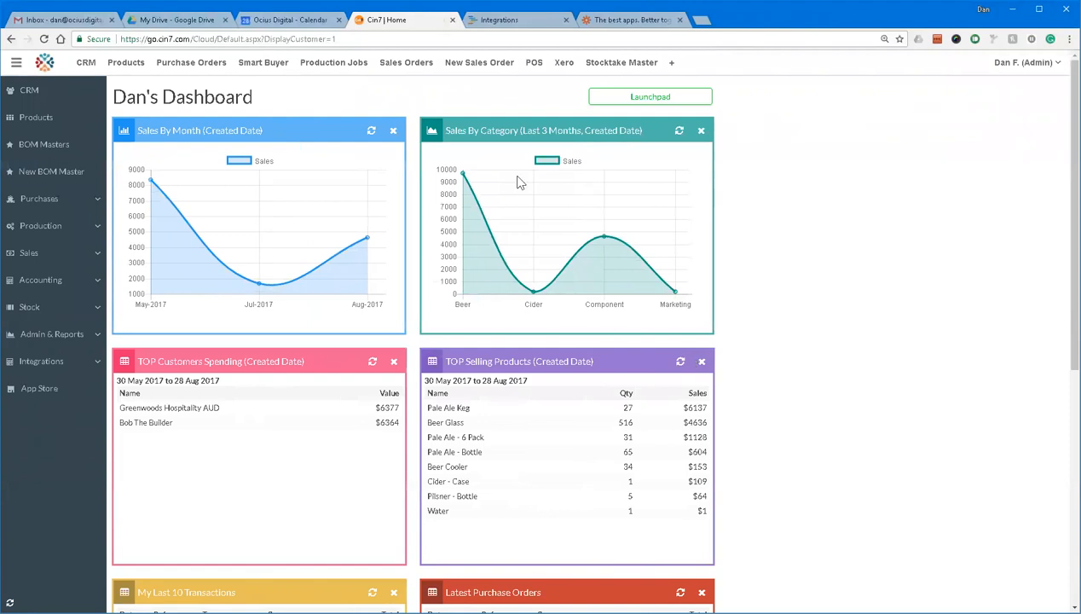
{"action": "left_click", "coordinate": [479, 61]}
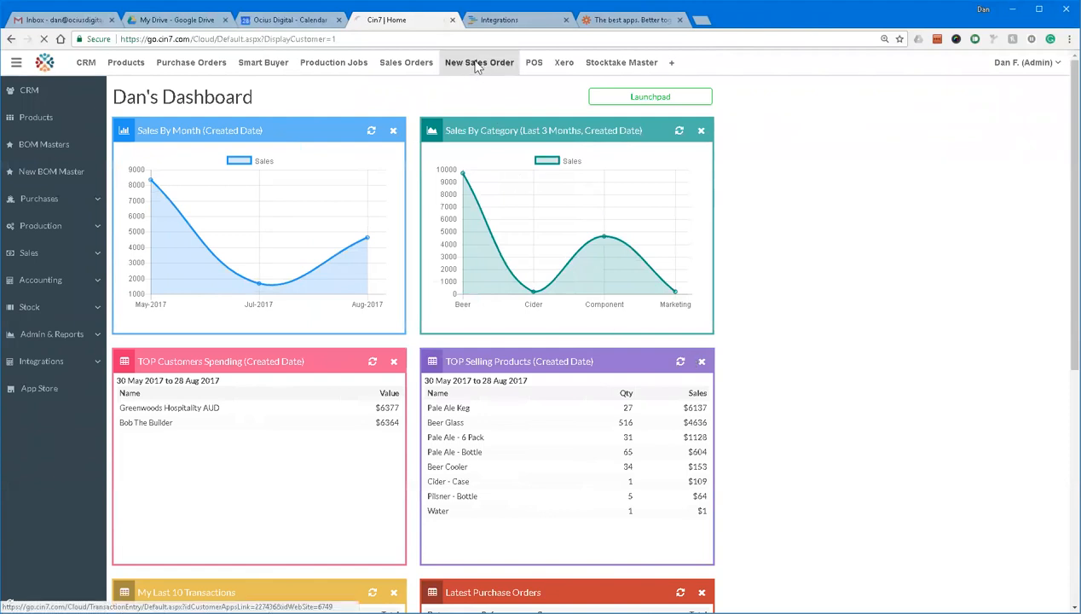
{"action": "left_click", "coordinate": [480, 62]}
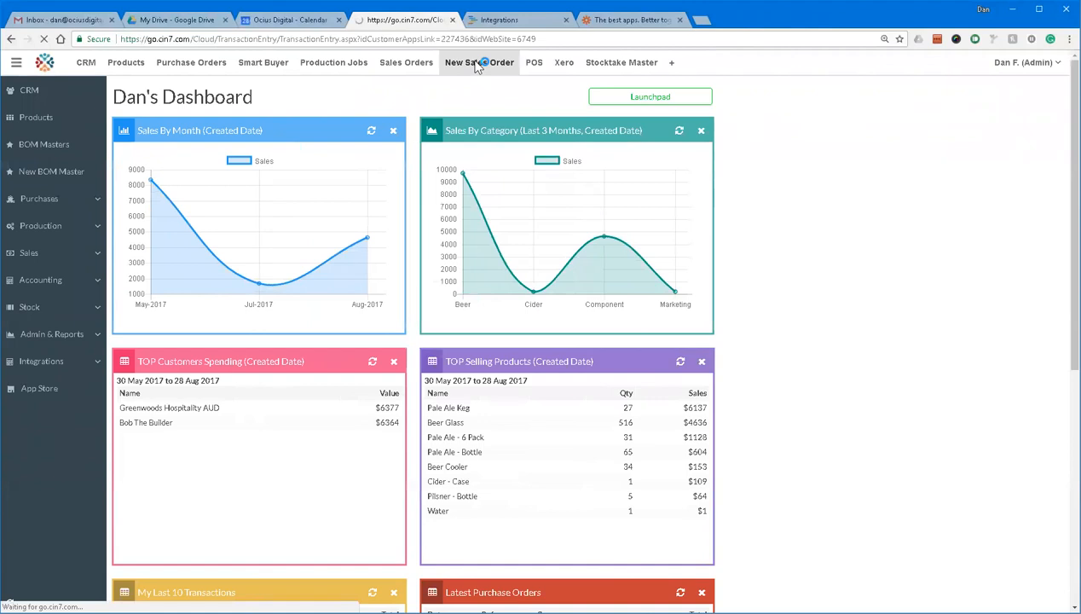
{"action": "left_click", "coordinate": [479, 61]}
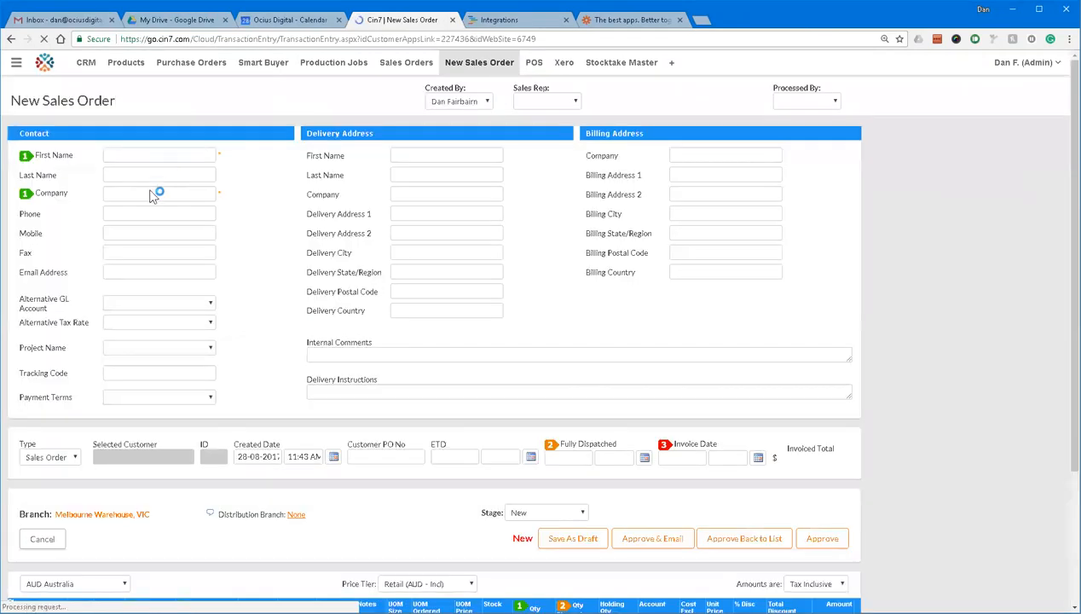
- Search the Company field for 'bob' and choose Bob The Builder as the customer
{"action": "left_click", "coordinate": [159, 195]}
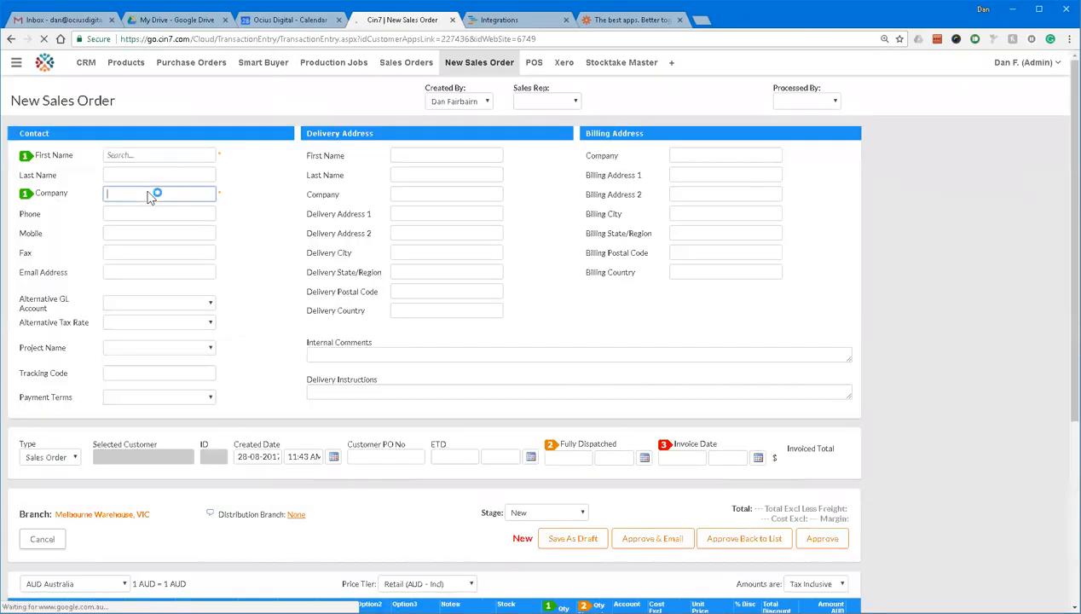
{"action": "type", "text": "bob"}
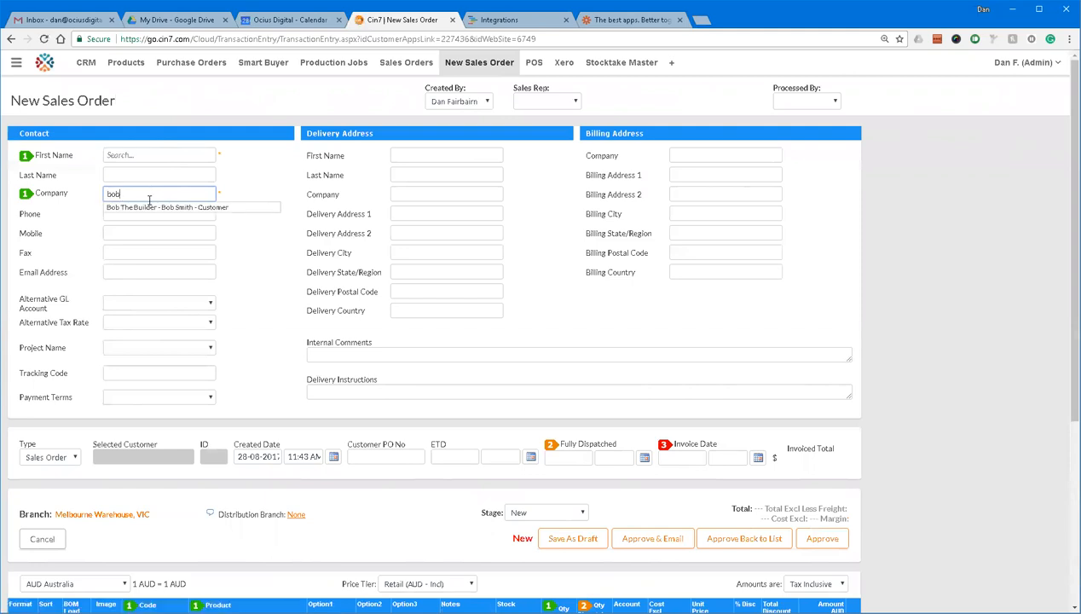
{"action": "left_click", "coordinate": [165, 208]}
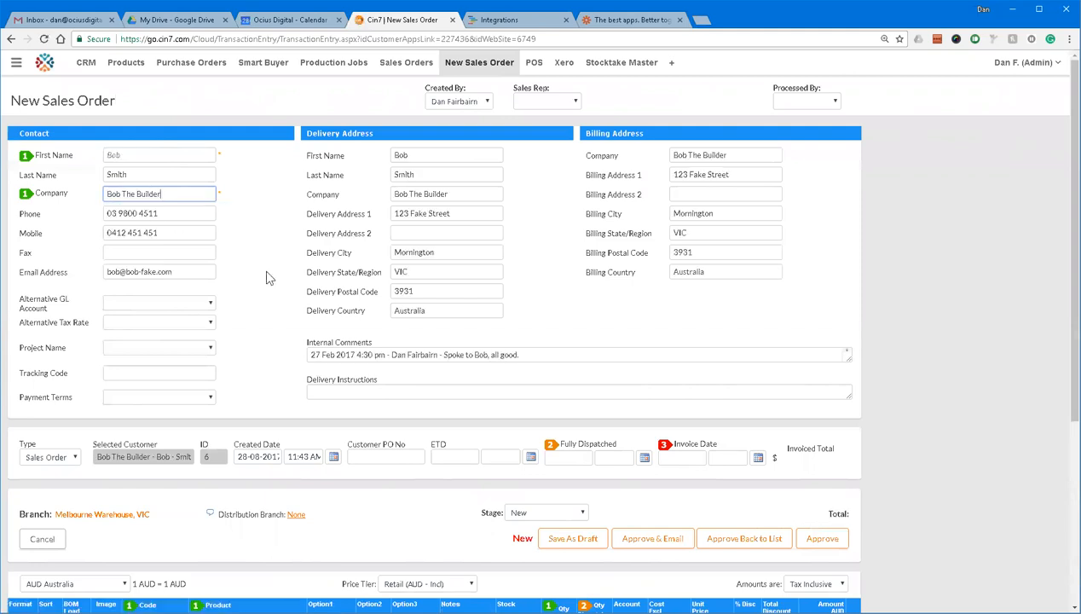
- Add the Pale Ale - 6 Pack line by searching 'pap' in the Code column
{"action": "scroll", "scroll_direction": "down", "scroll_amount": 3}
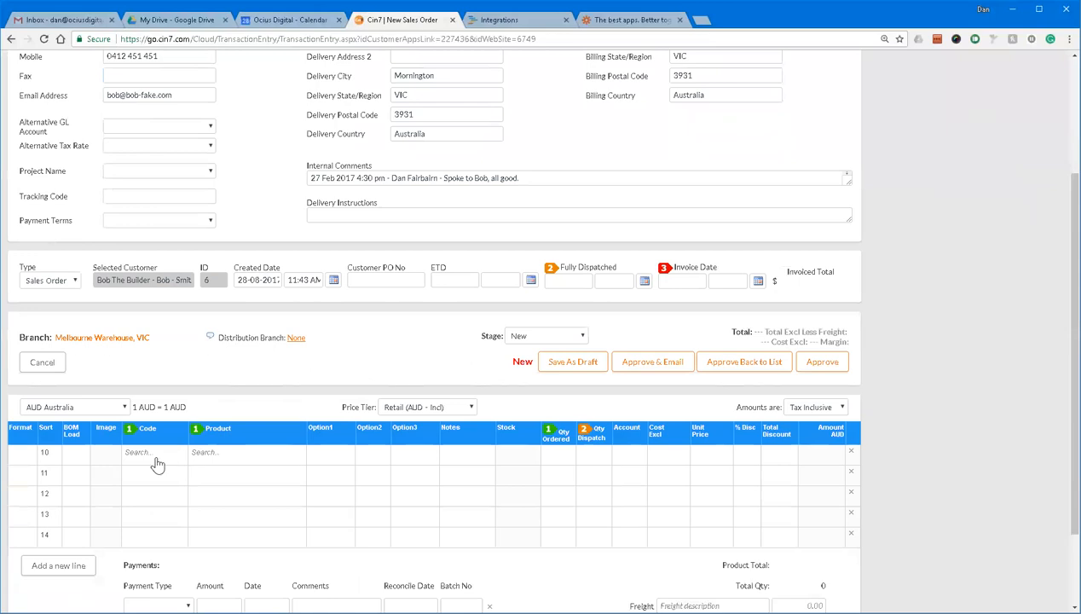
{"action": "type", "text": "pap"}
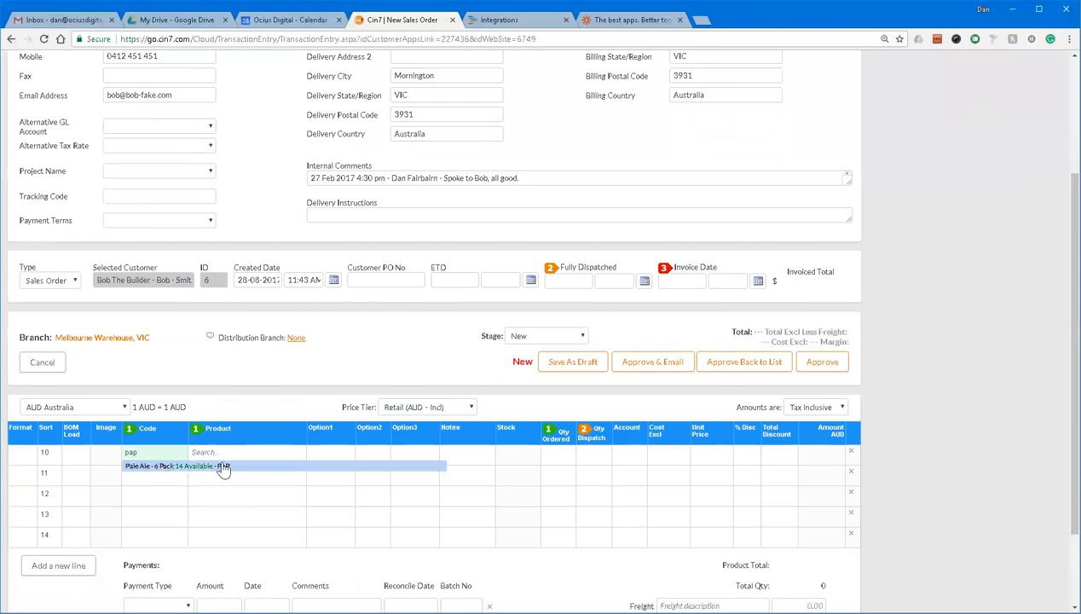
{"action": "left_click", "coordinate": [225, 467]}
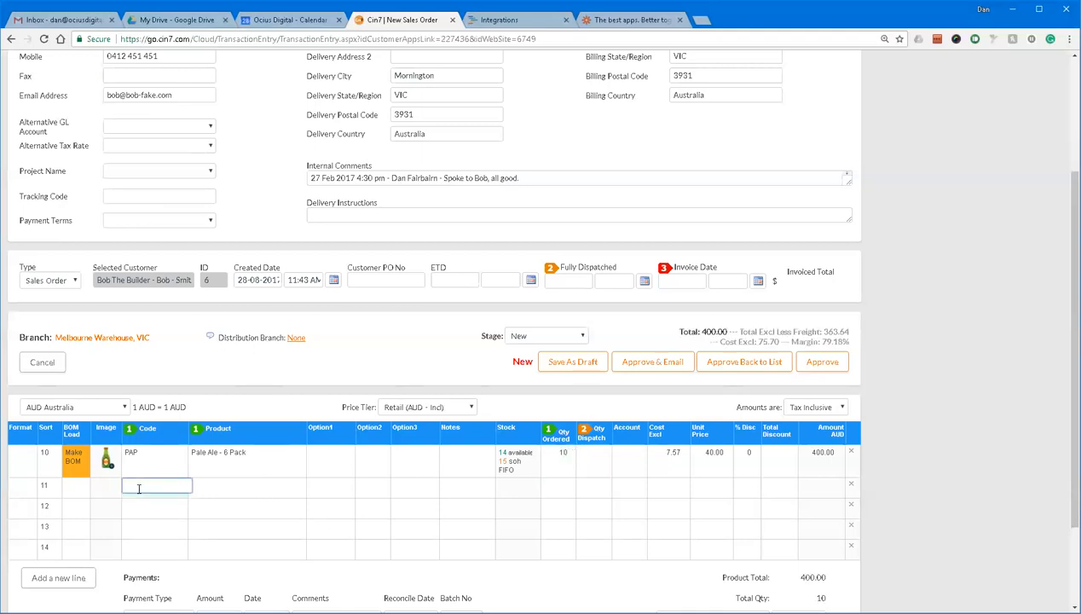
- Add the medium blue Beer Cooler line via 'cooler' search with quantity 5
{"action": "type", "text": "cod"}
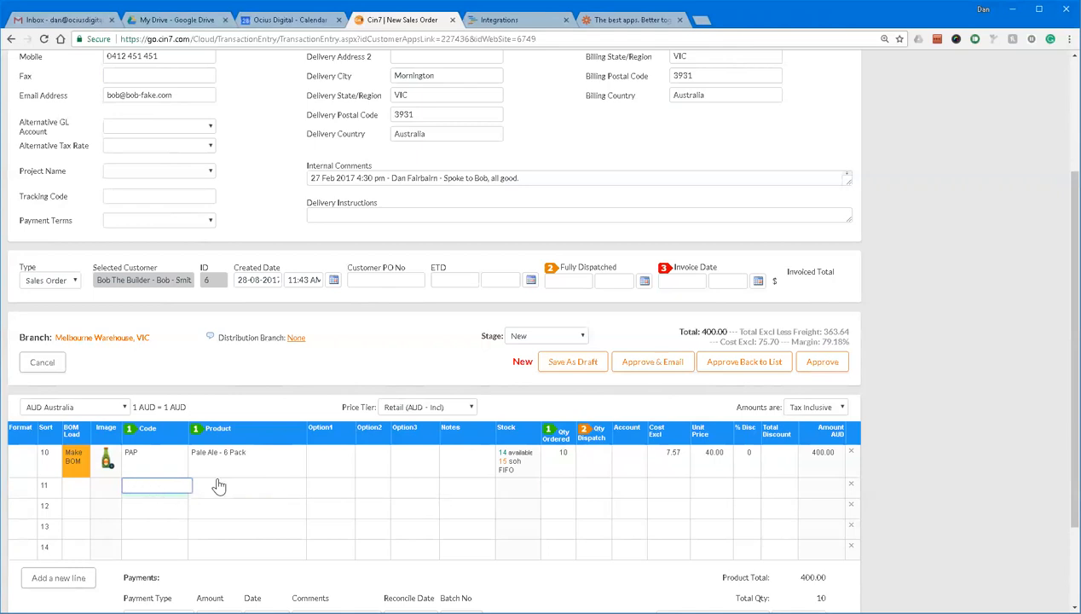
{"action": "type", "text": "cooler"}
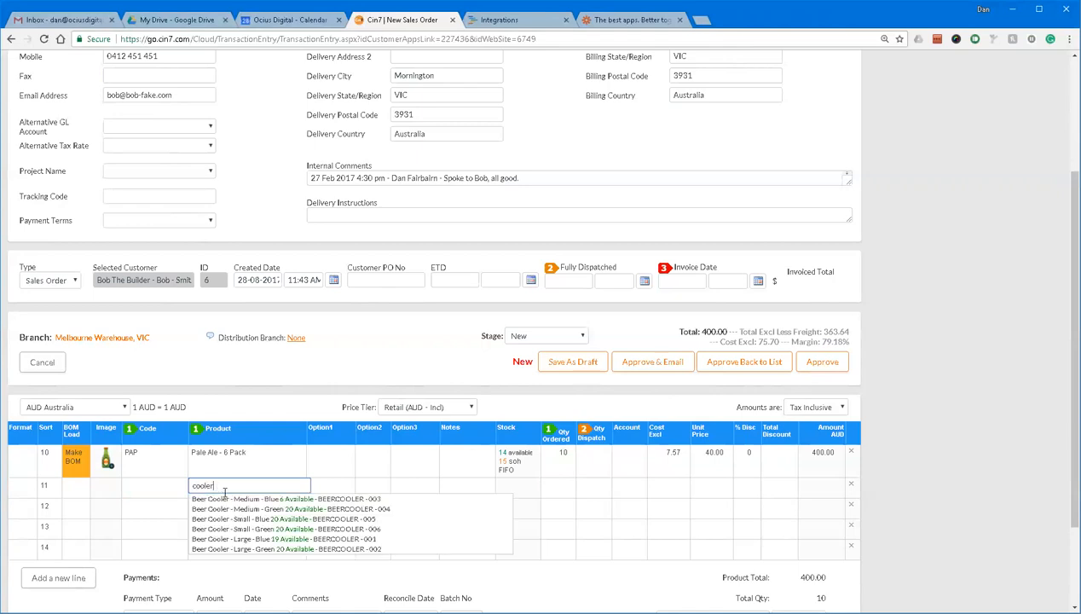
{"action": "left_click", "coordinate": [281, 498]}
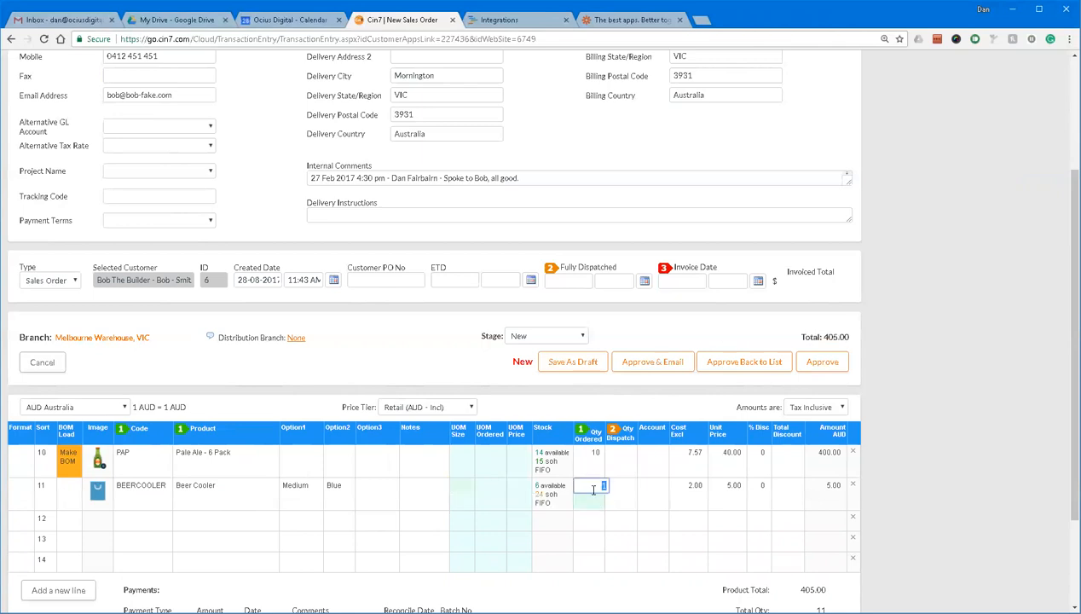
{"action": "type", "text": "5"}
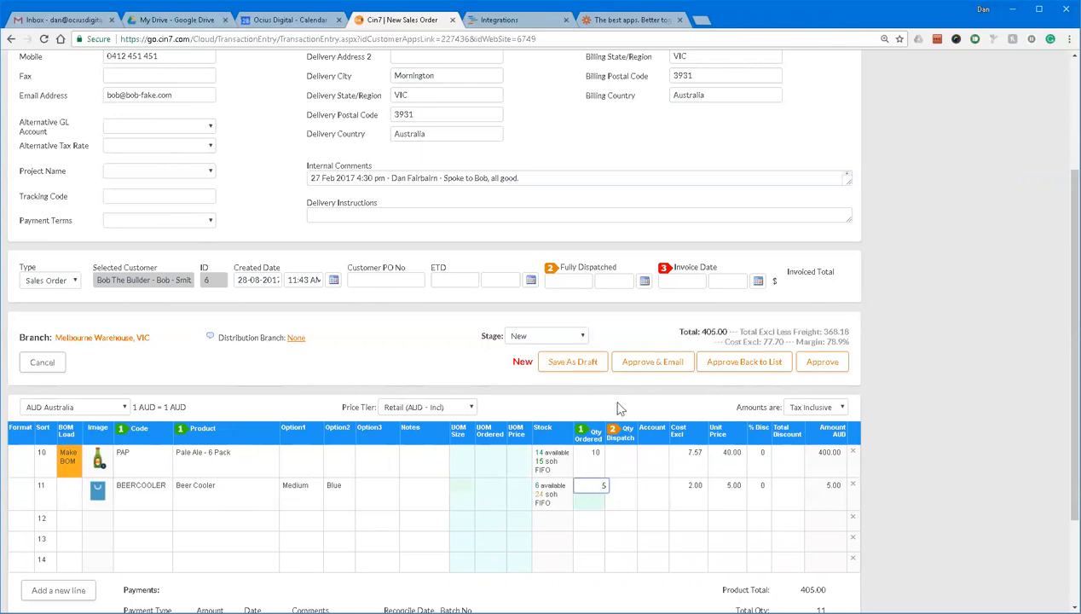
{"action": "type", "text": "6"}
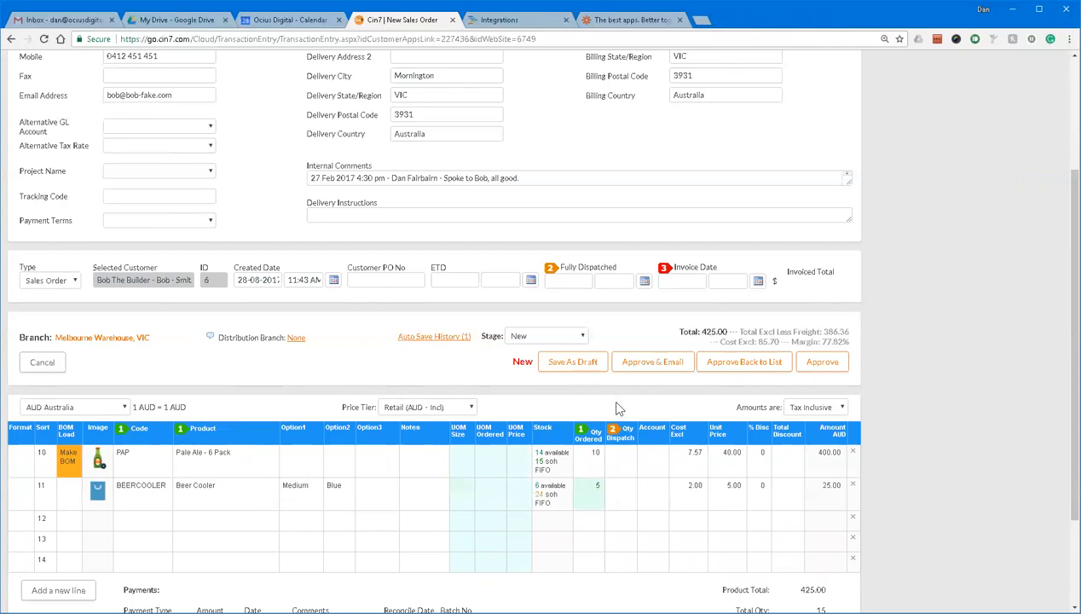
{"action": "mouse_move", "coordinate": [625, 416]}
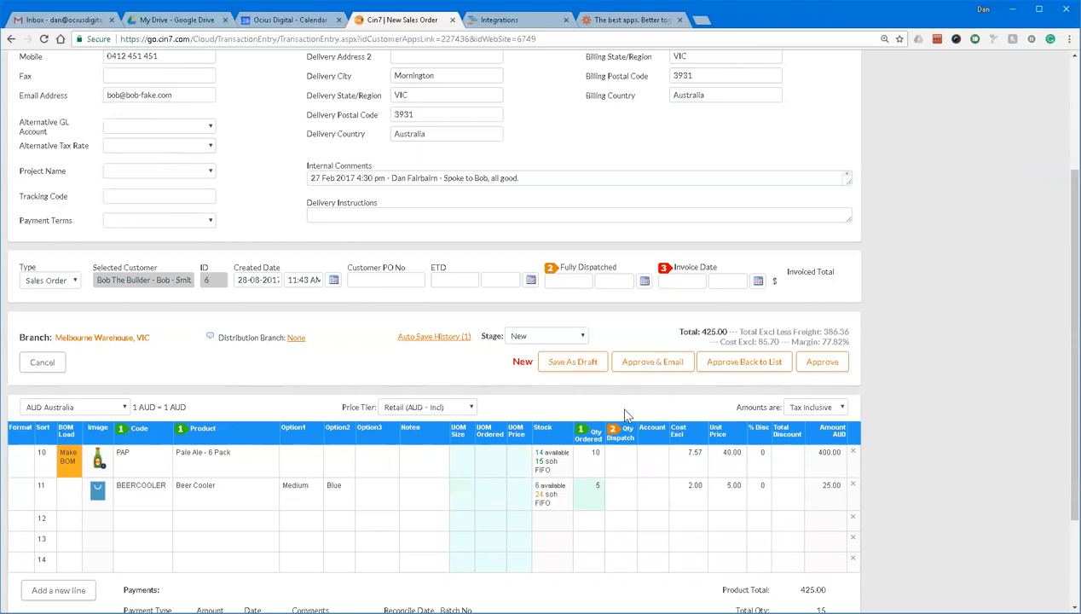
{"action": "mouse_move", "coordinate": [675, 379]}
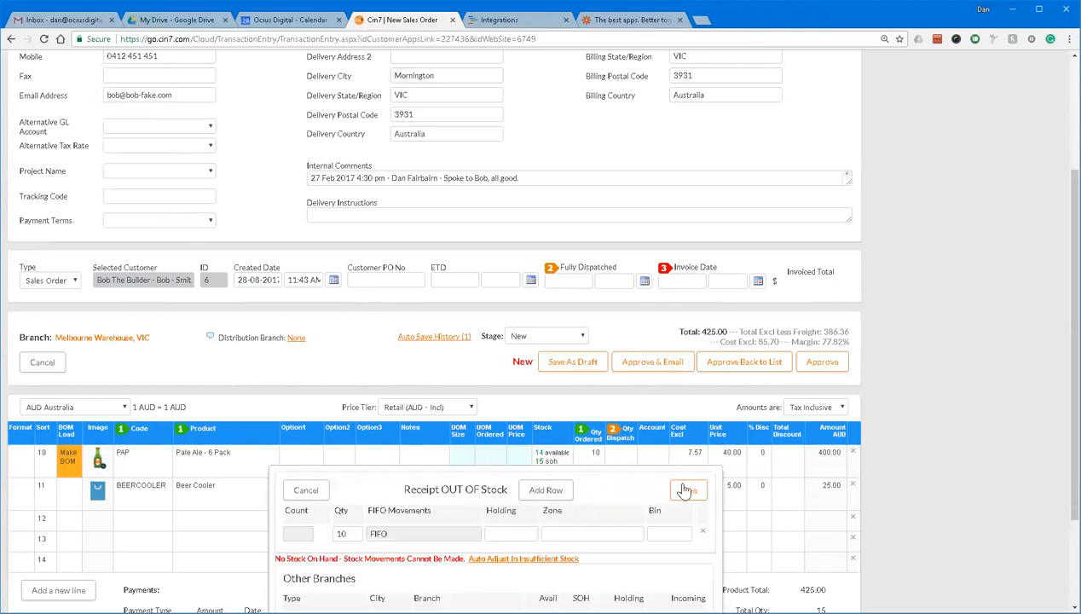
- Attempt the stock dispatch save twice, dismissing the FIFO stock warning each time
{"action": "left_click", "coordinate": [689, 489]}
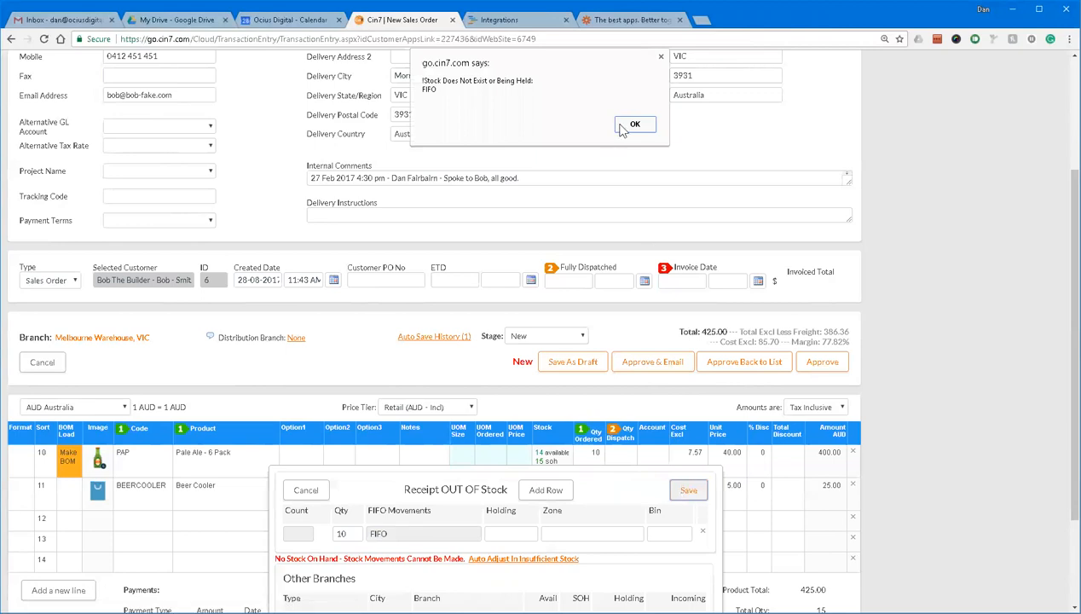
{"action": "left_click", "coordinate": [635, 123]}
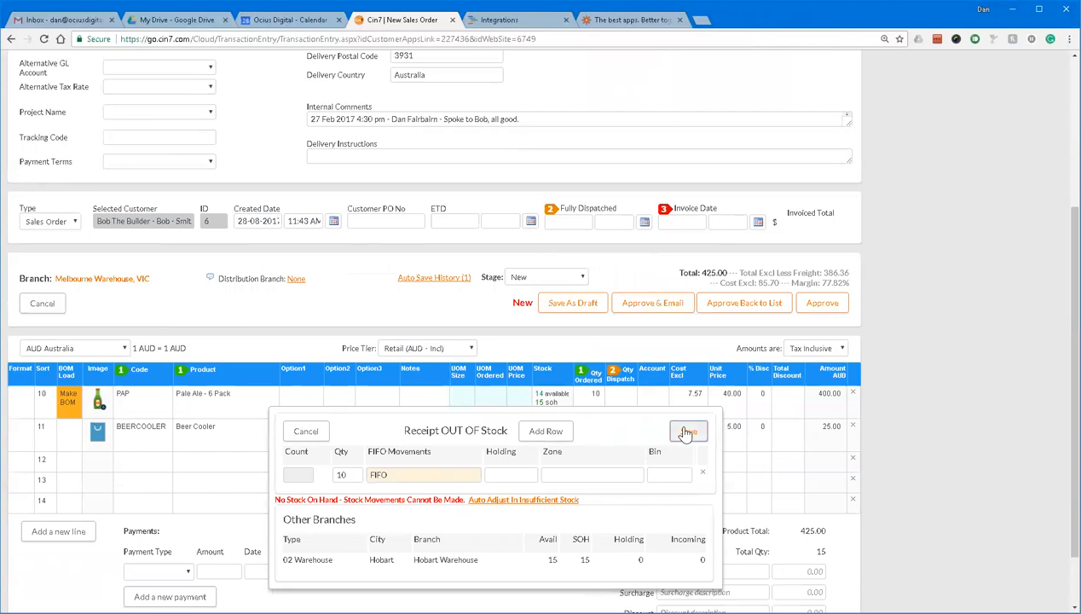
{"action": "left_click", "coordinate": [689, 430]}
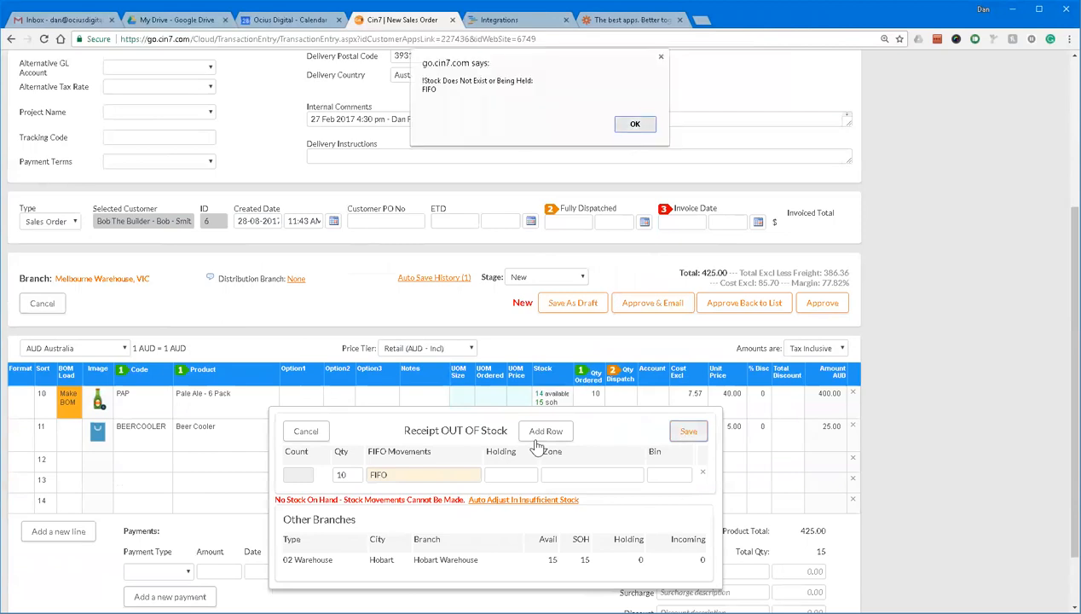
{"action": "left_click", "coordinate": [635, 123]}
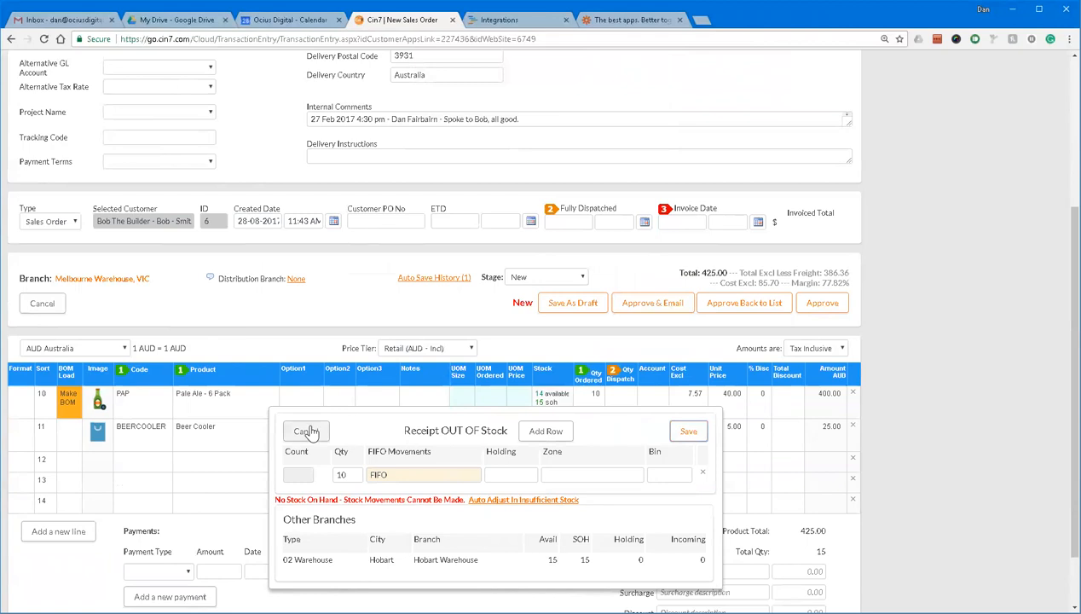
{"action": "mouse_move", "coordinate": [394, 563]}
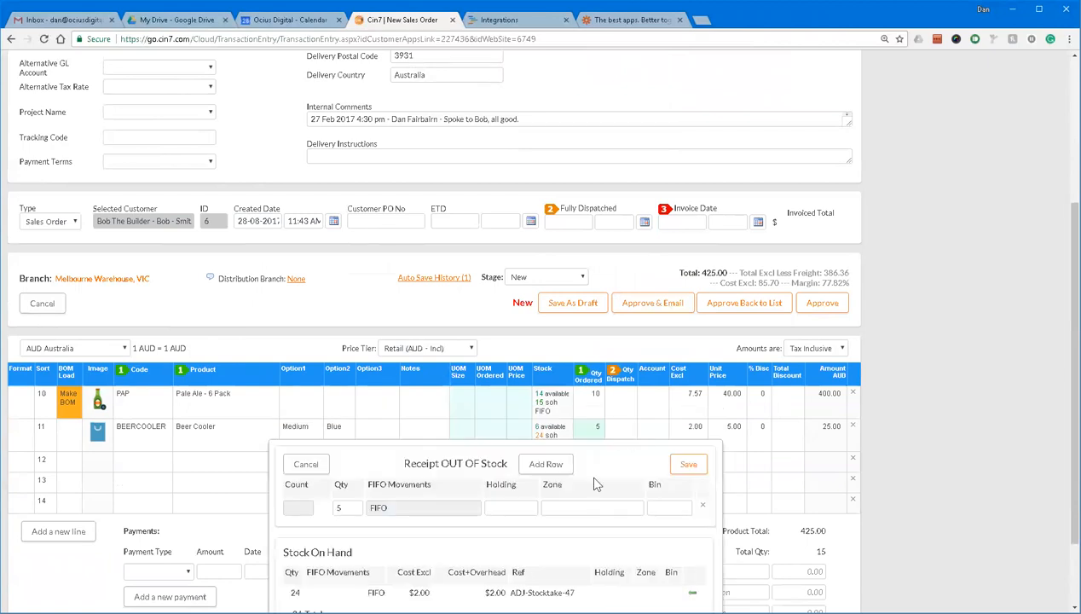
- Save the dispatch of 5 Beer Coolers from stock on hand
{"action": "scroll", "scroll_direction": "down", "scroll_amount": 3}
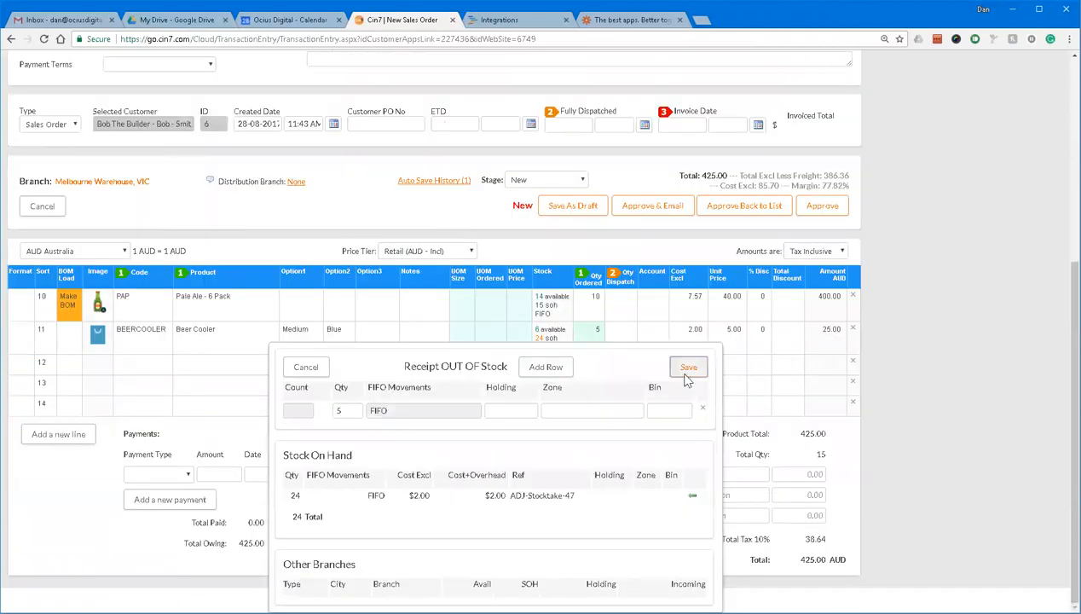
{"action": "left_click", "coordinate": [689, 367]}
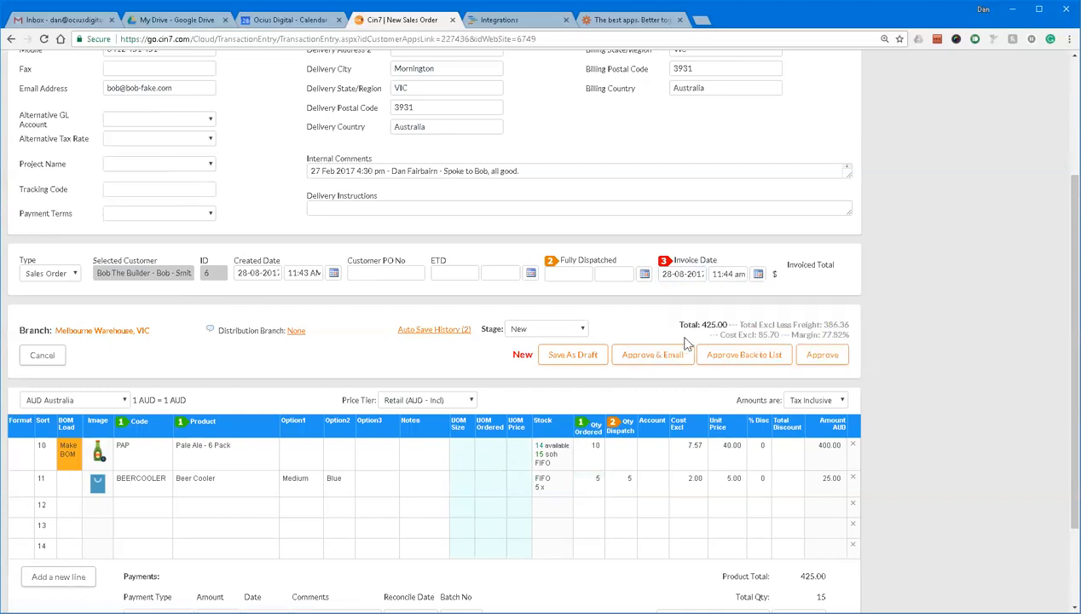
{"action": "mouse_move", "coordinate": [822, 355]}
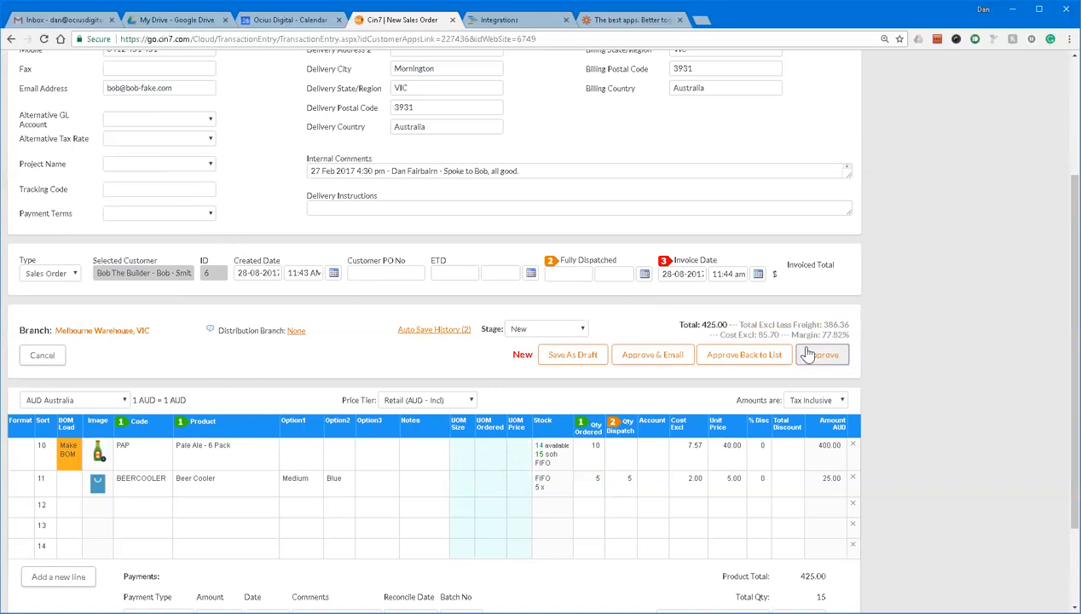
- Approve and save the sales order with its invoice date filled
{"action": "left_click", "coordinate": [822, 355]}
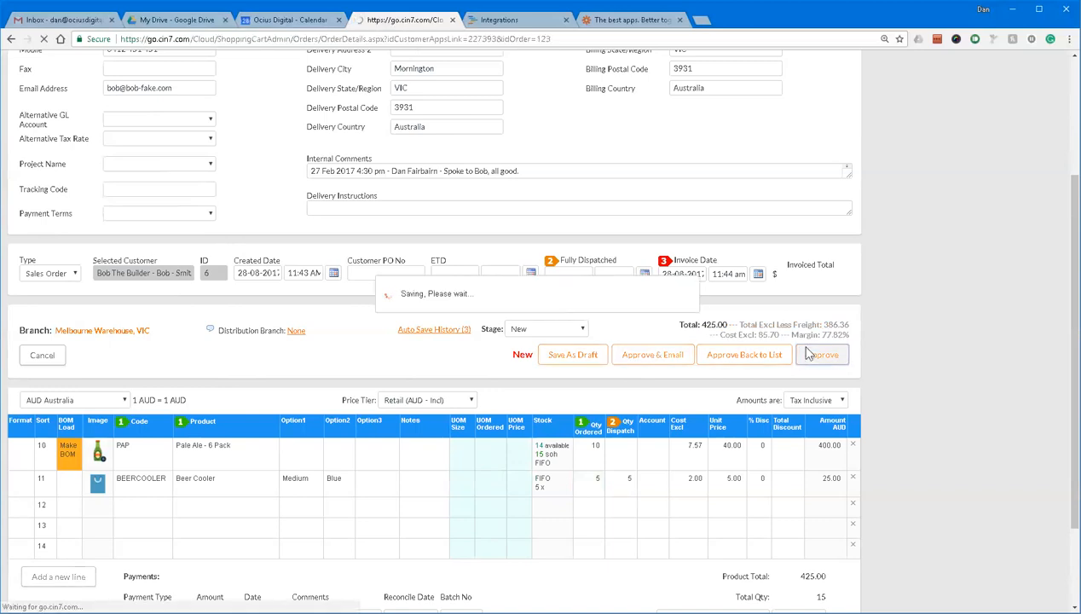
{"action": "left_click", "coordinate": [822, 355]}
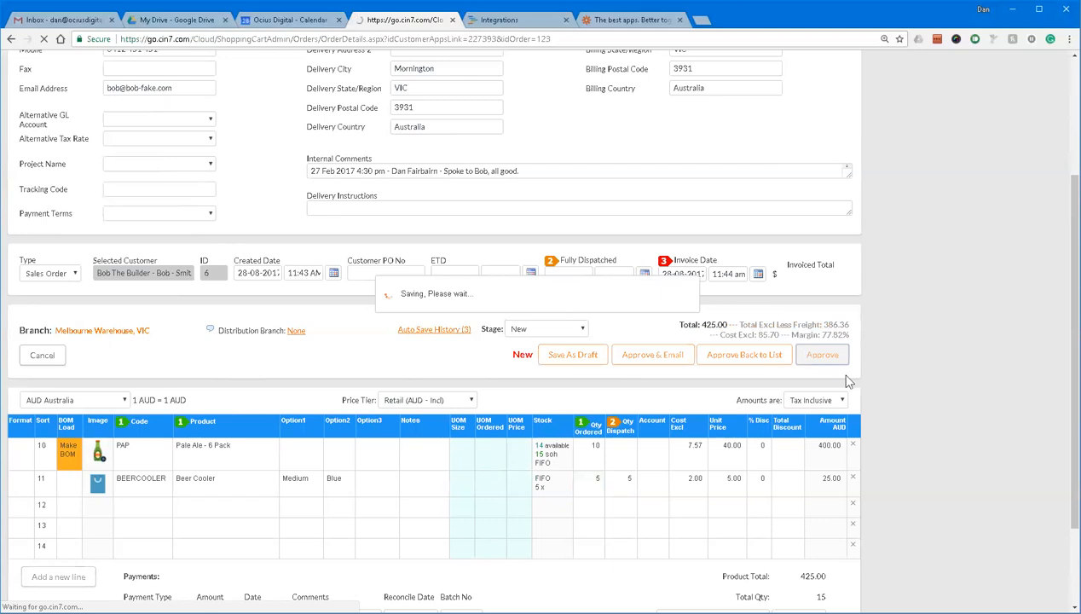
- Approve & Invoice order BBUI6-20 and view its Admin page details
{"action": "left_click", "coordinate": [822, 355]}
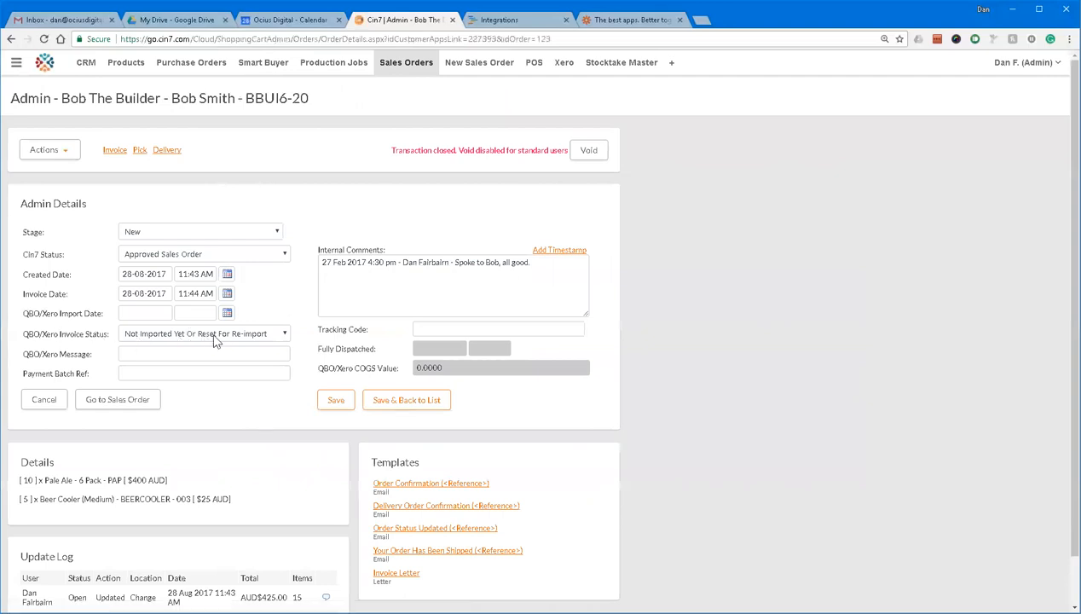
{"action": "mouse_move", "coordinate": [240, 339]}
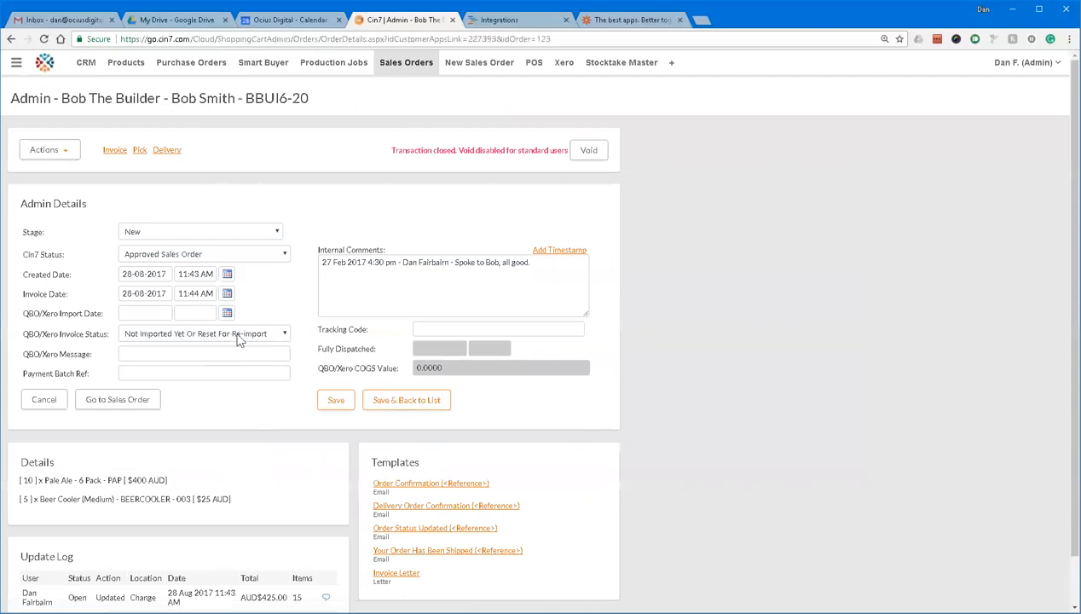
{"action": "scroll", "scroll_direction": "down", "scroll_amount": 3}
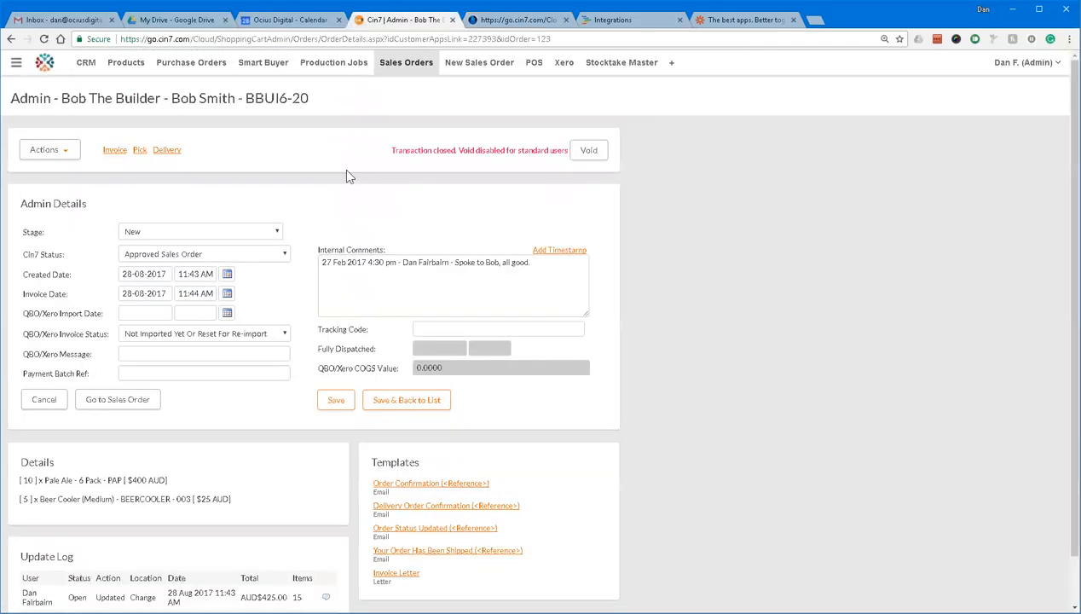
- Open the BBUI6-20 tax invoice in a new tab and switch to the Xero Push page
{"action": "right_click", "coordinate": [620, 61]}
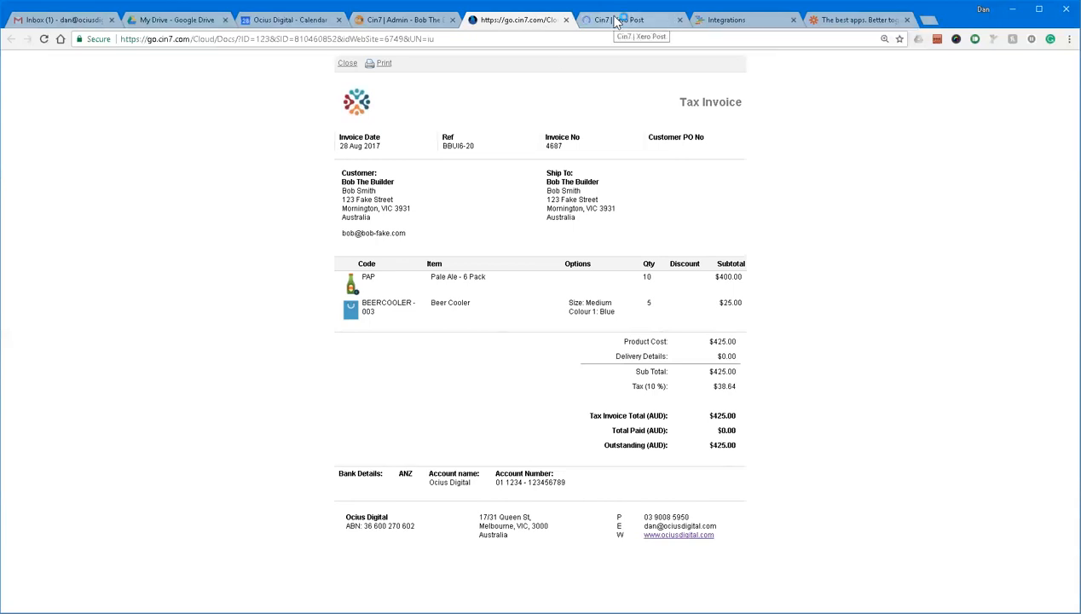
{"action": "left_click", "coordinate": [631, 21]}
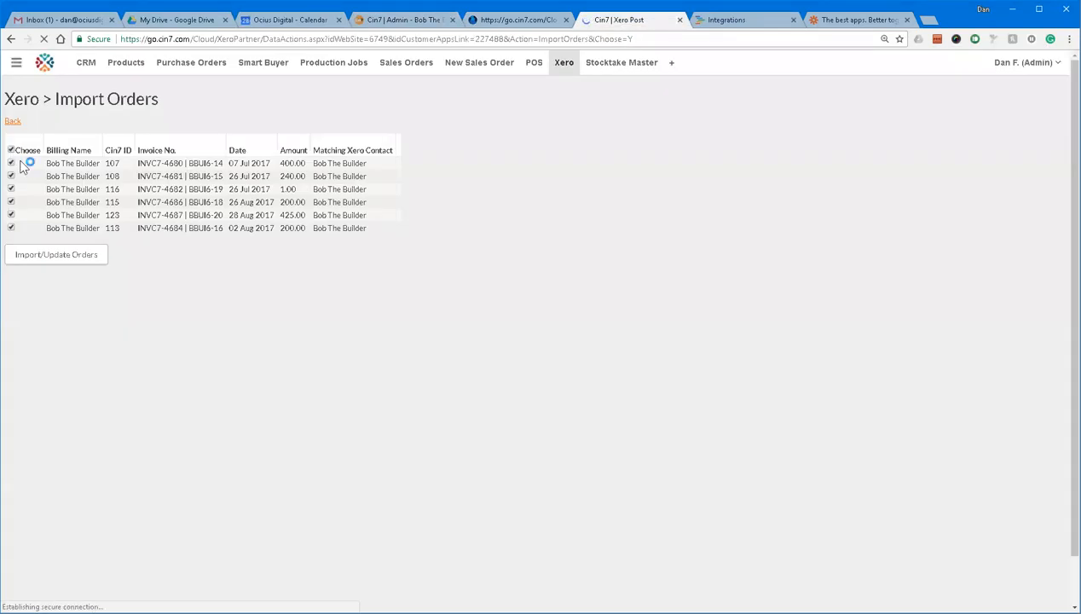
- Untick all orders in the Xero import list and select only BBUI6-20
{"action": "left_click", "coordinate": [10, 150]}
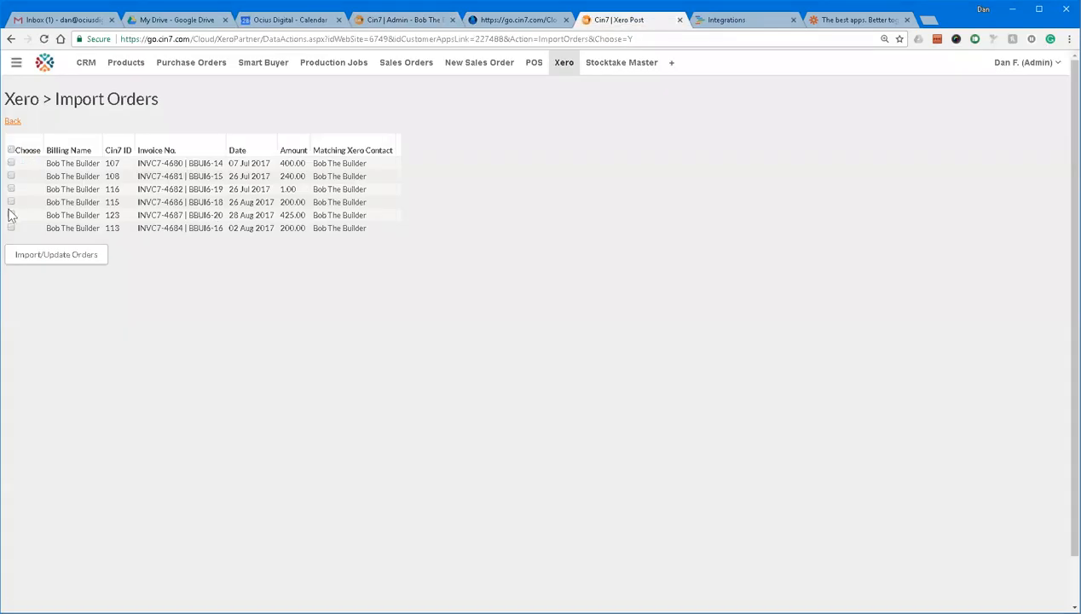
{"action": "left_click", "coordinate": [54, 254]}
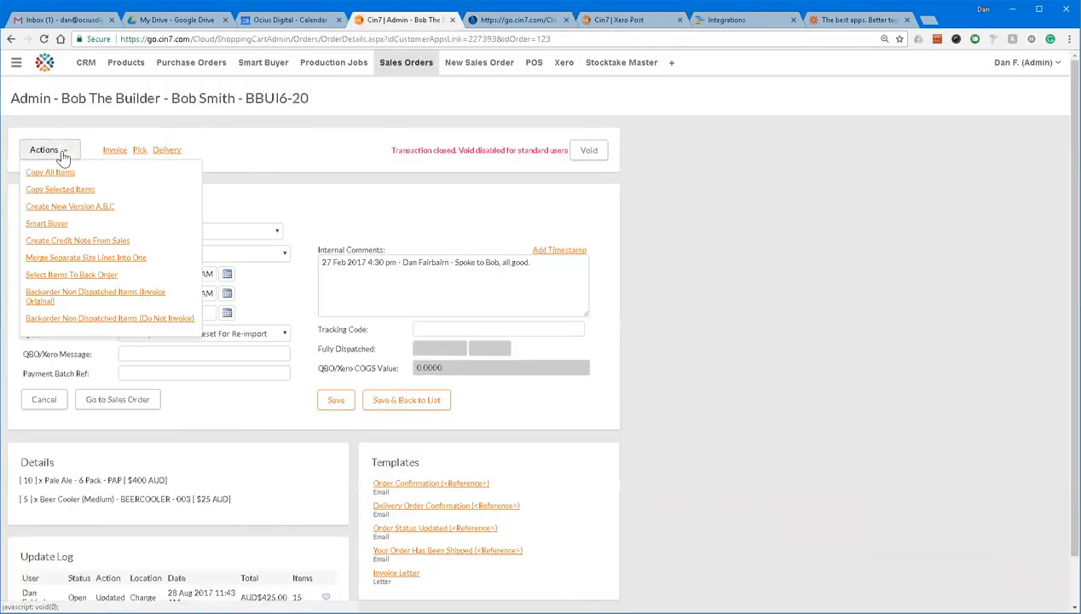
{"action": "mouse_move", "coordinate": [82, 297]}
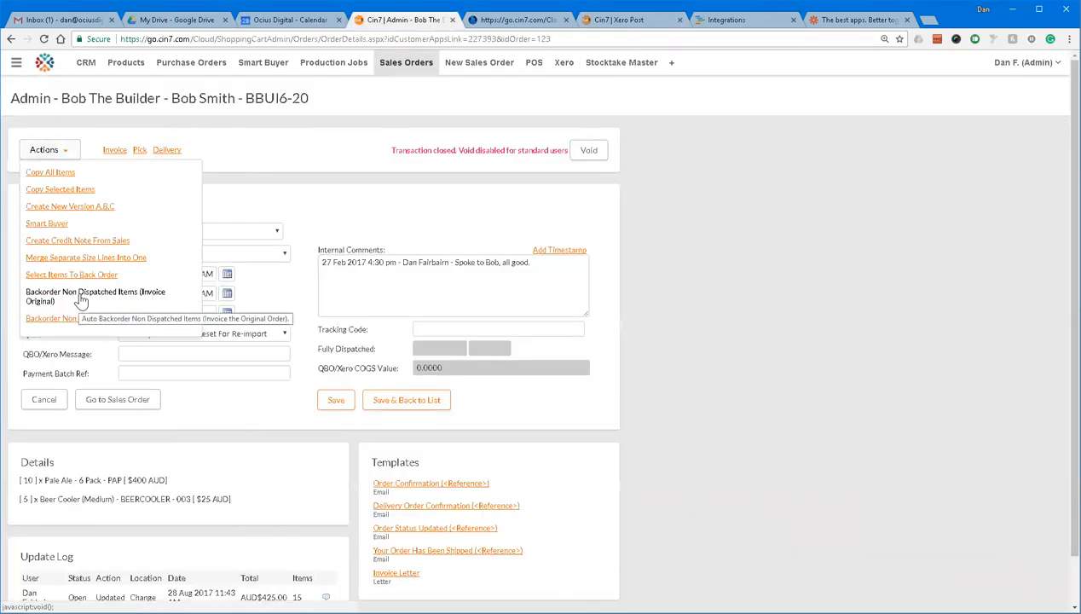
{"action": "mouse_move", "coordinate": [86, 297]}
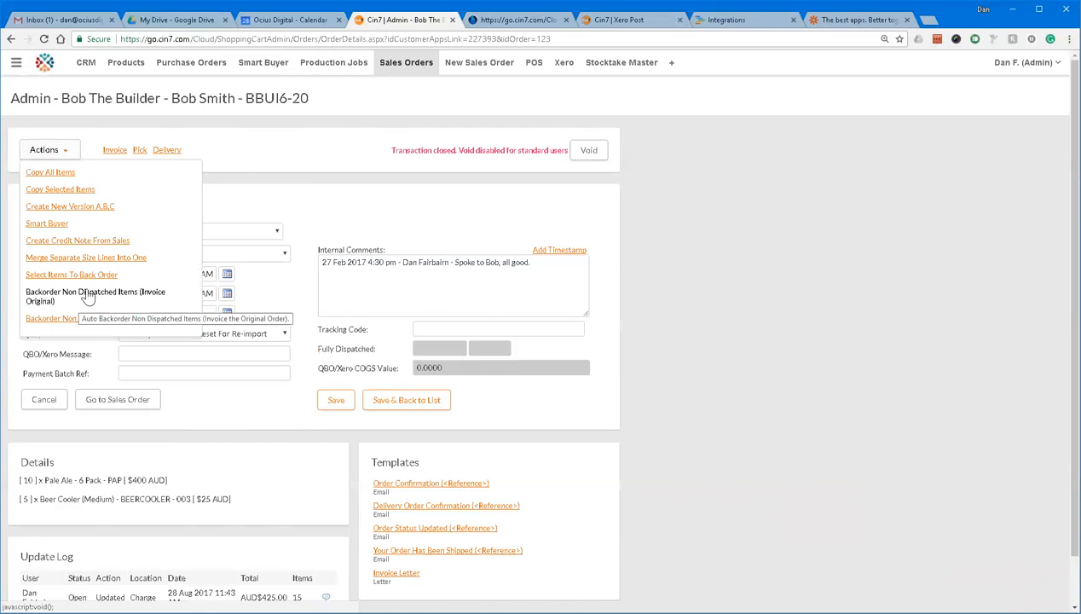
{"action": "mouse_move", "coordinate": [123, 300]}
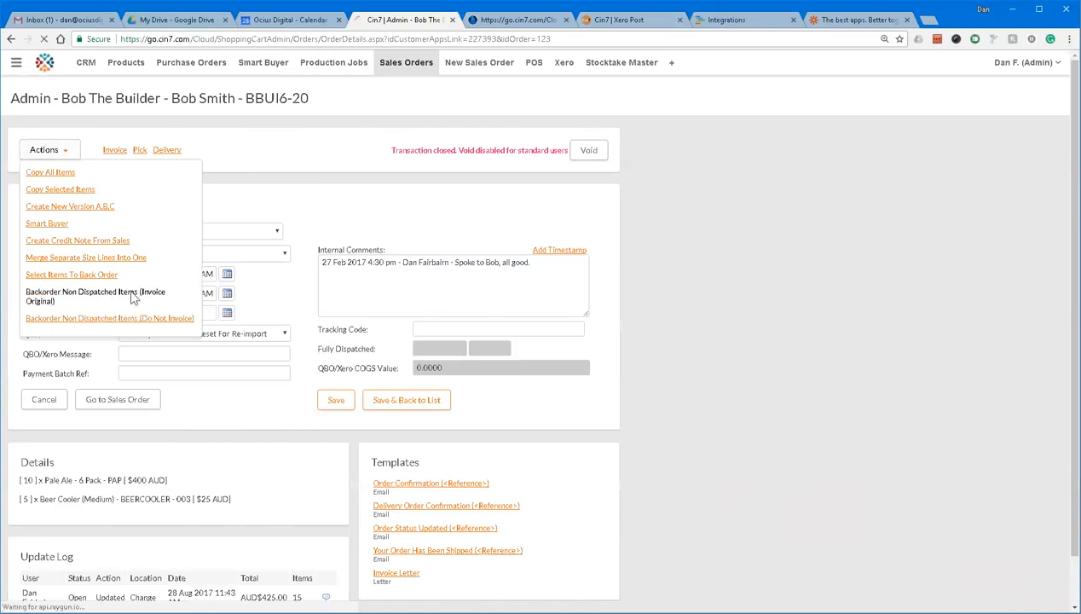
- Backorder the non-dispatched items and open linked back order BBUI6-20A for editing
{"action": "left_click", "coordinate": [96, 290]}
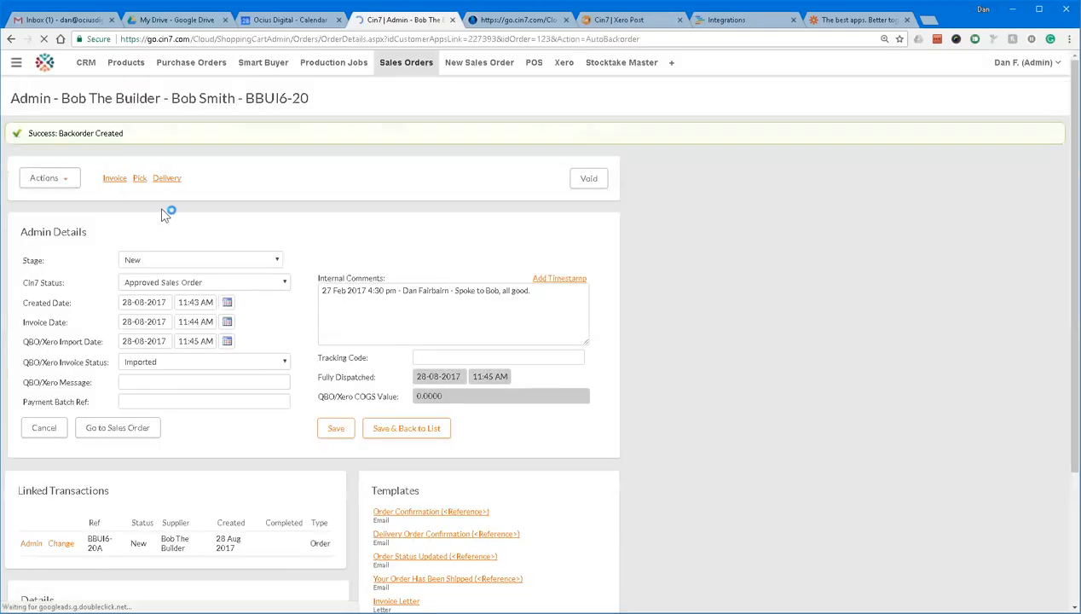
{"action": "scroll", "scroll_direction": "down", "scroll_amount": 3}
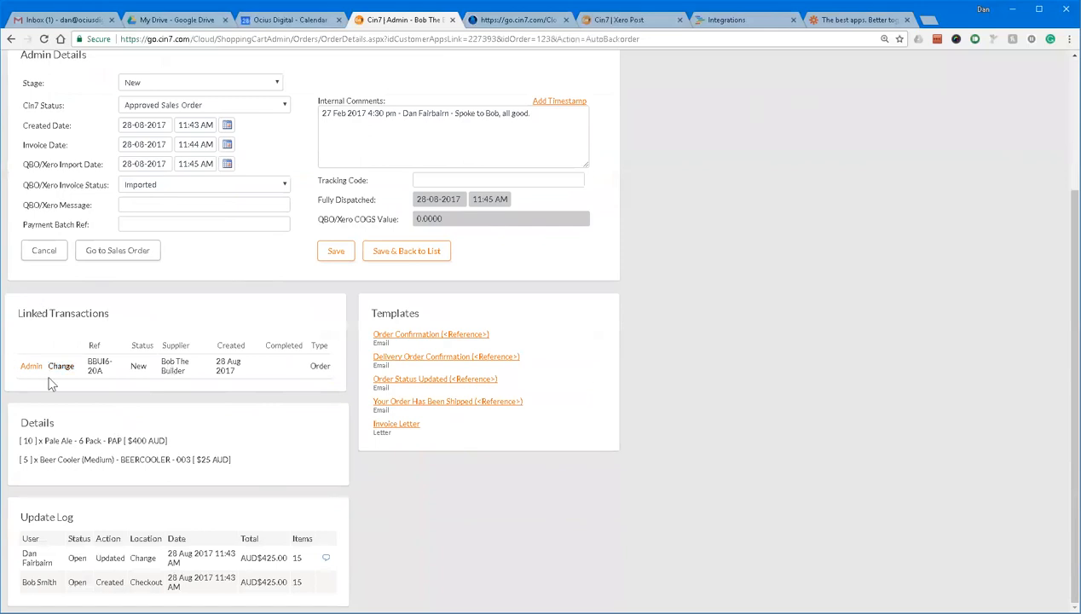
{"action": "left_click", "coordinate": [62, 365]}
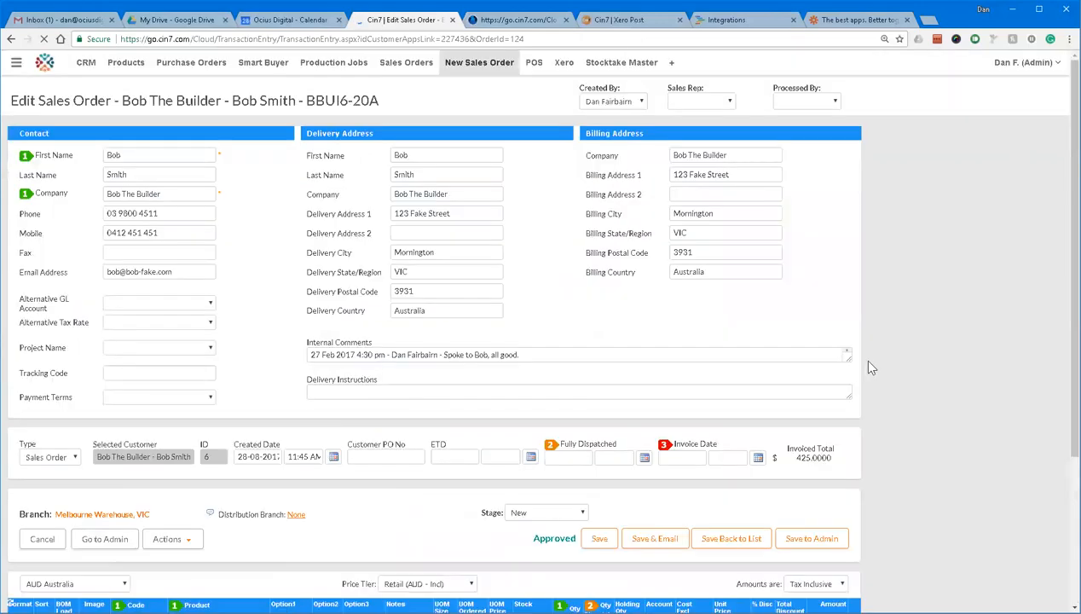
- Set the back order's branch to Hobart Warehouse, TAS
{"action": "scroll", "scroll_direction": "down", "scroll_amount": 3}
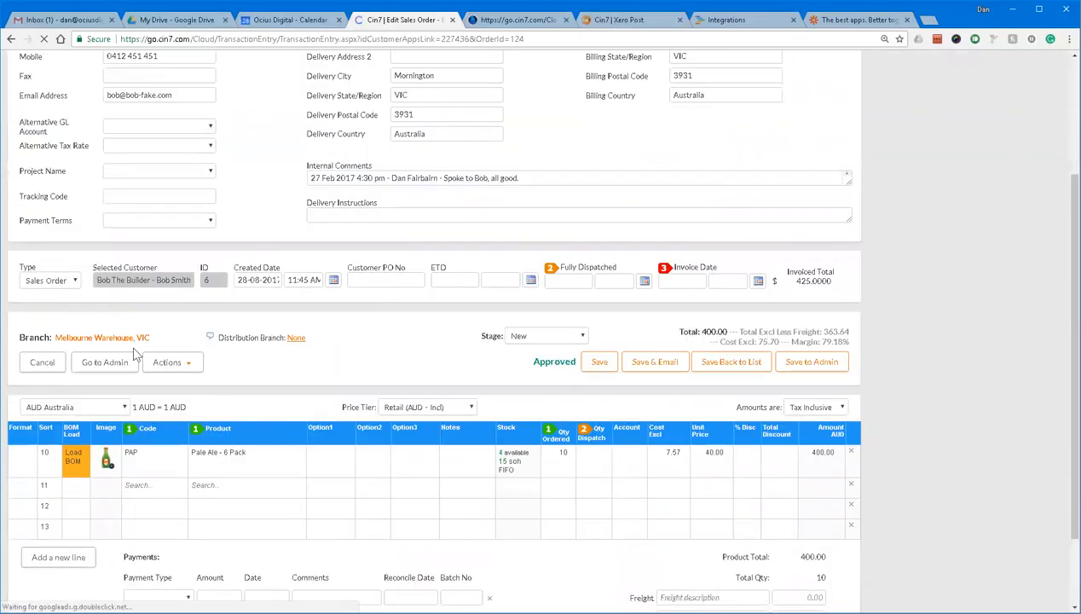
{"action": "left_click", "coordinate": [102, 337]}
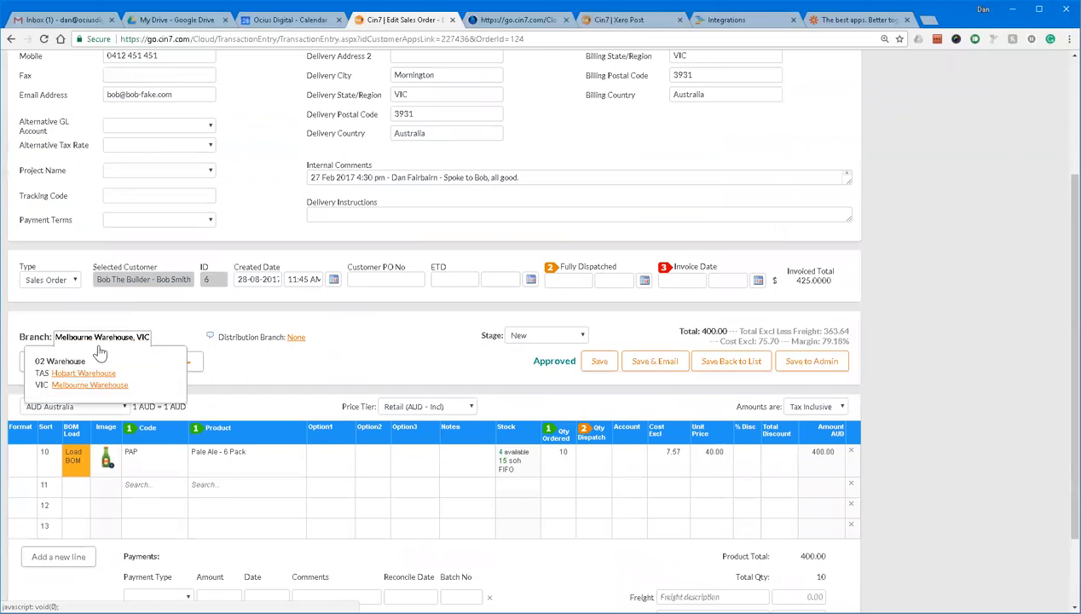
{"action": "left_click", "coordinate": [82, 372]}
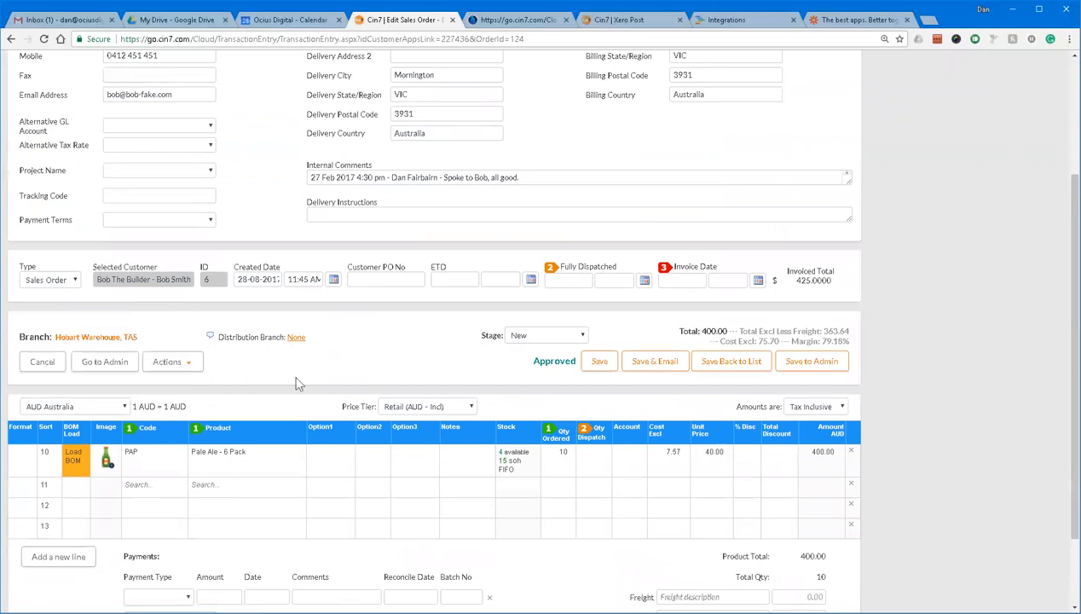
{"action": "mouse_move", "coordinate": [276, 430]}
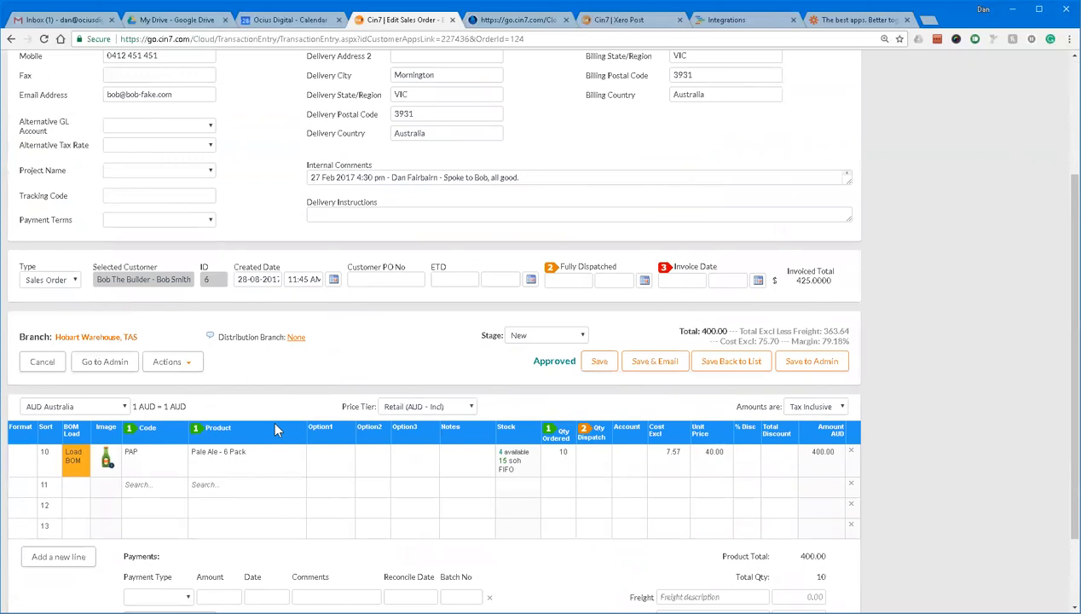
{"action": "mouse_move", "coordinate": [590, 462]}
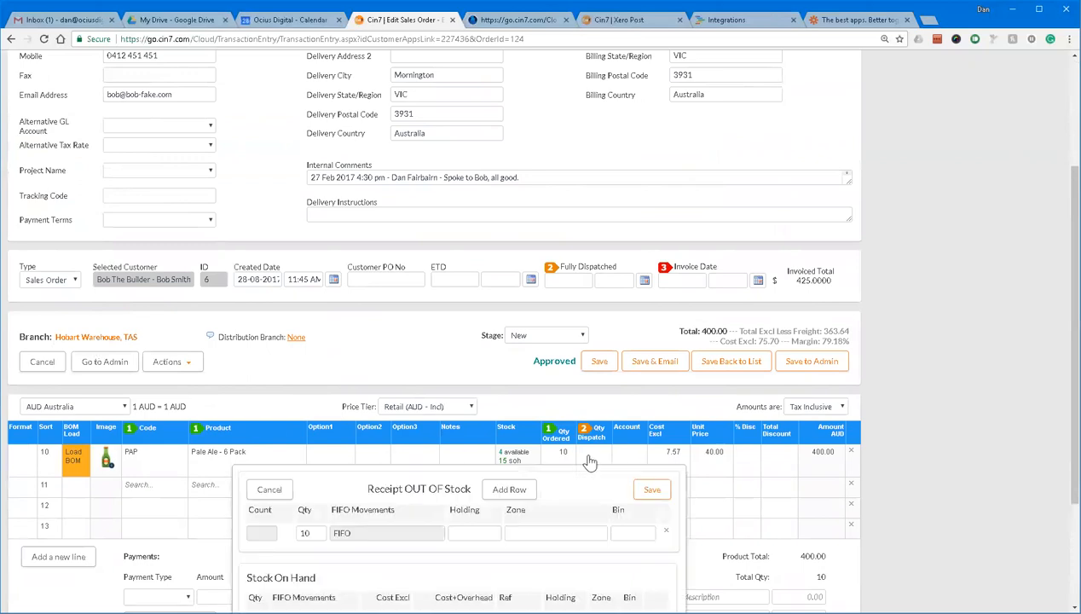
{"action": "scroll", "scroll_direction": "down", "scroll_amount": 3}
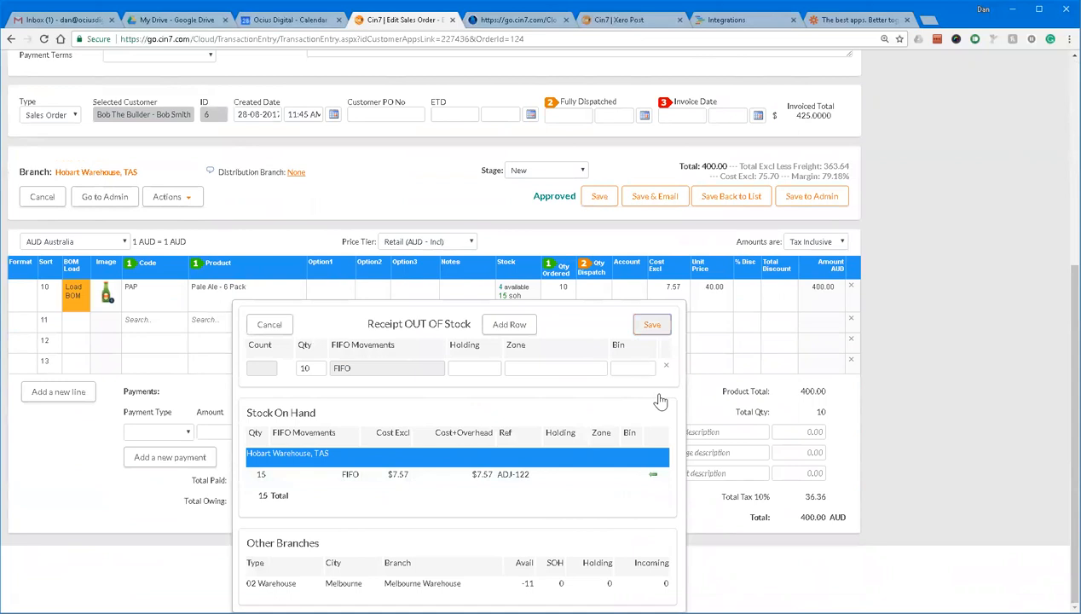
- Dispatch 10 Pale Ale from Hobart, date dispatch and invoice 28-08-2017, and save to admin
{"action": "left_click", "coordinate": [652, 324]}
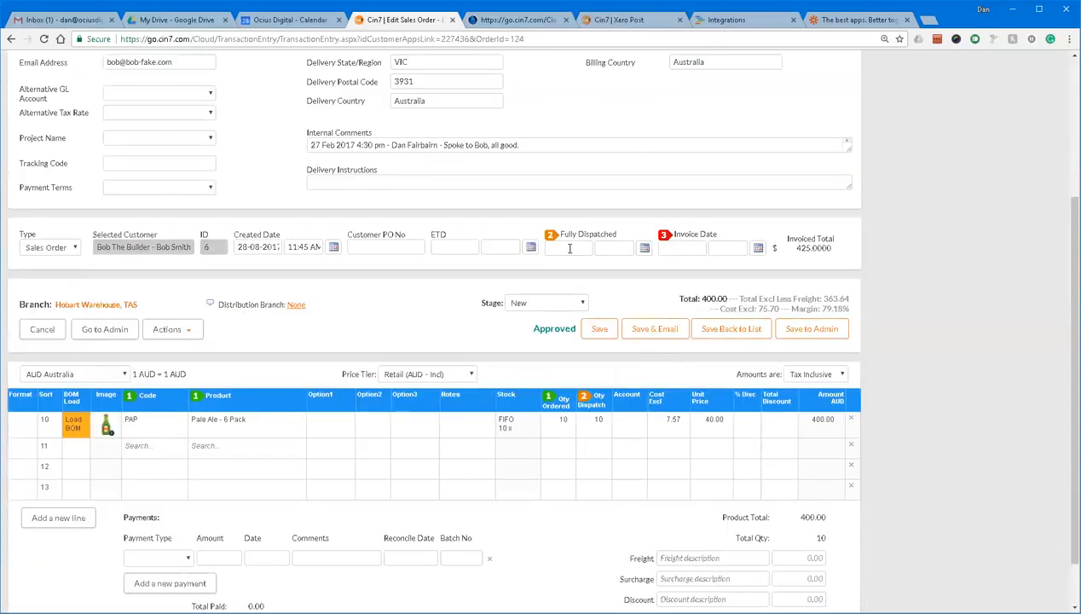
{"action": "left_click", "coordinate": [551, 233]}
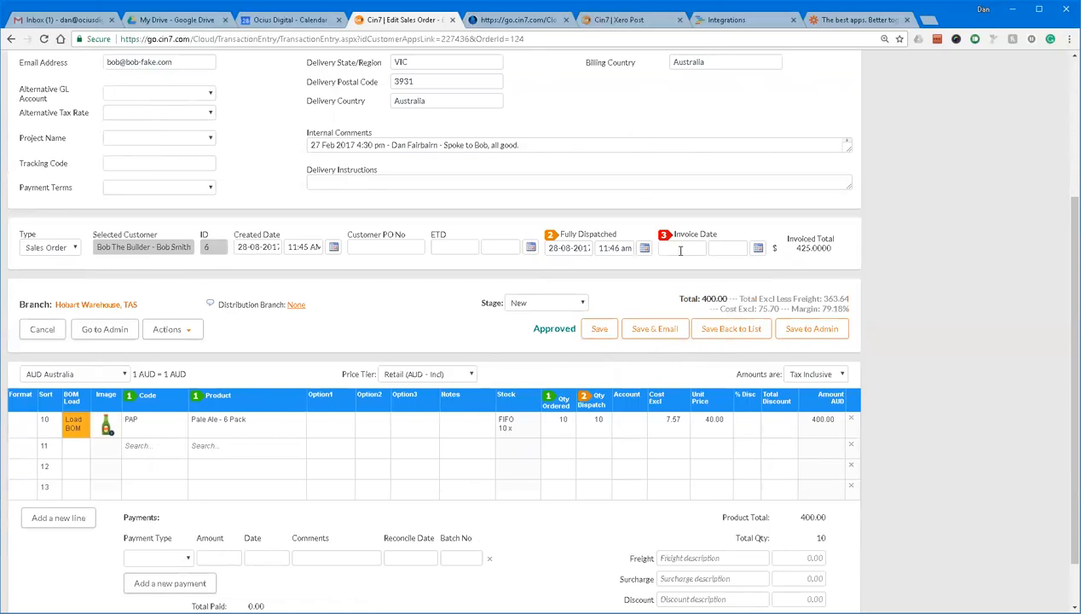
{"action": "left_click", "coordinate": [682, 247]}
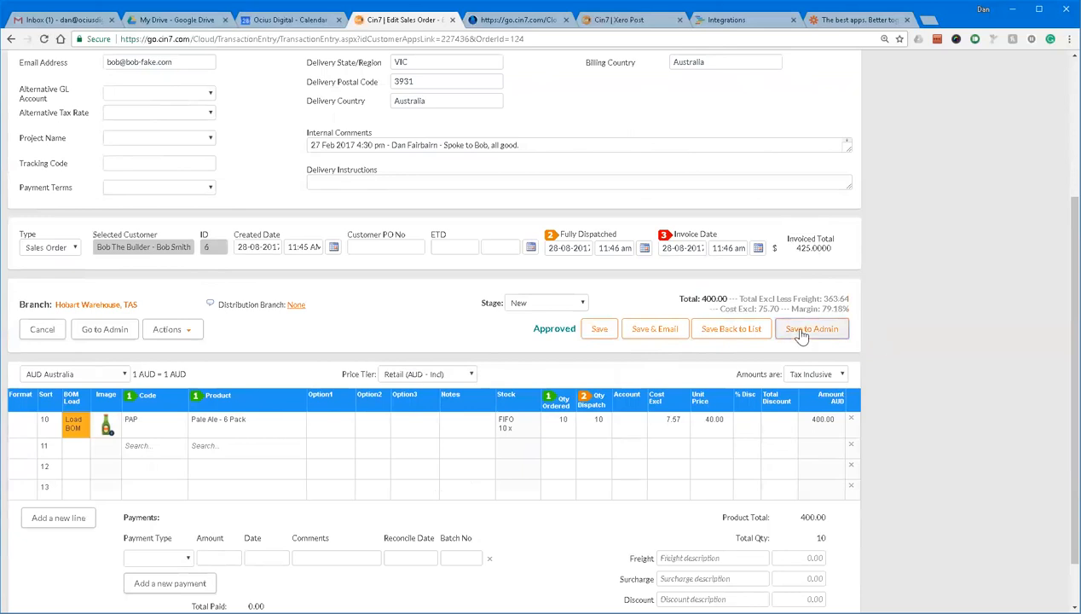
{"action": "left_click", "coordinate": [812, 328]}
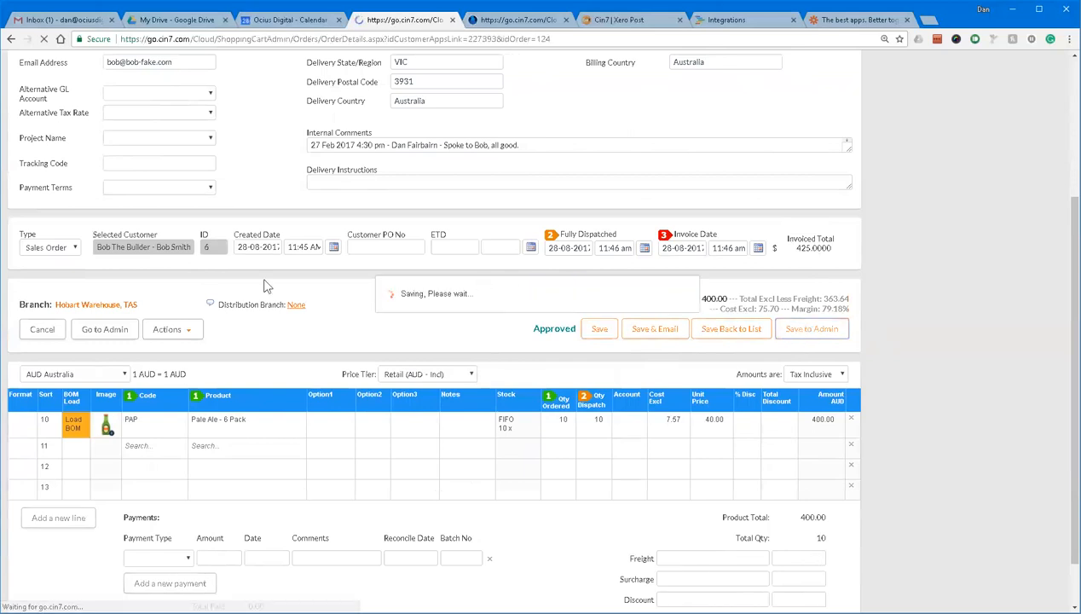
- Review back order BBUI6-20A's admin details: stage Dispatched, linked transactions and update log
{"action": "left_click", "coordinate": [812, 327]}
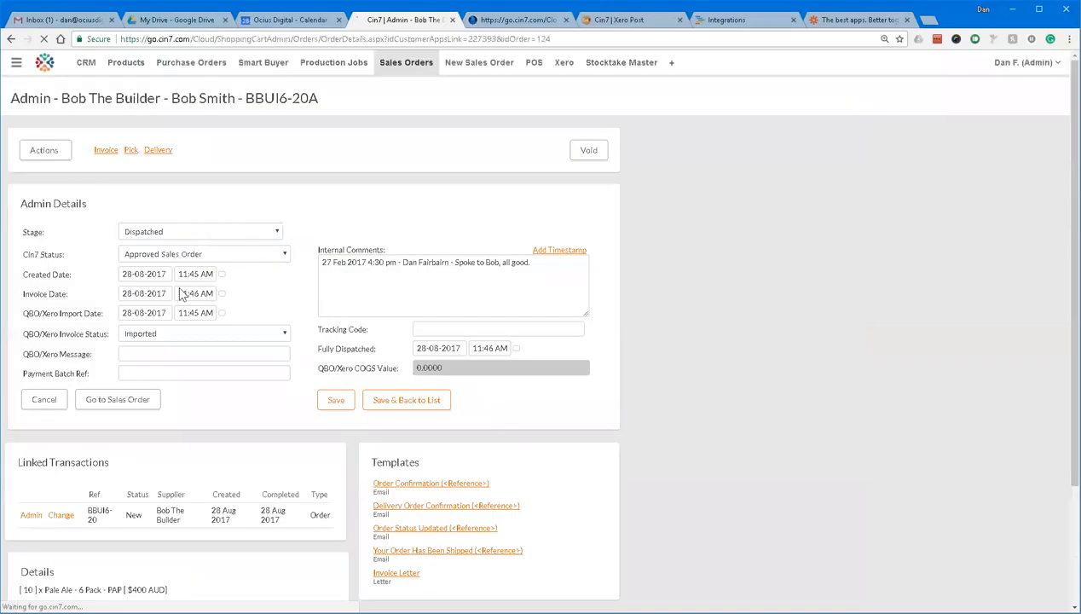
{"action": "scroll", "scroll_direction": "down", "scroll_amount": 3}
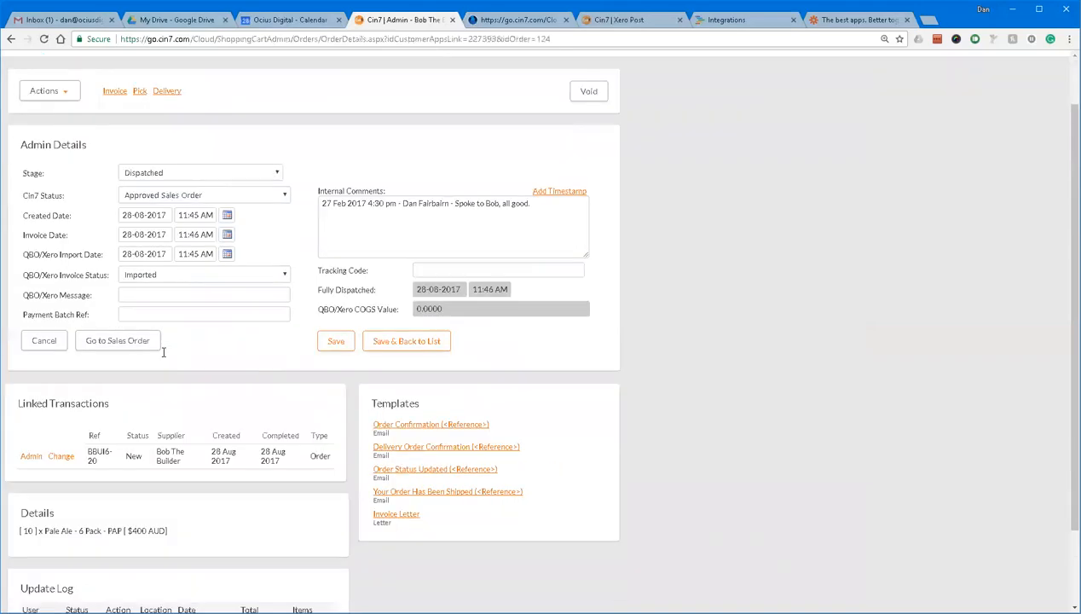
{"action": "scroll", "scroll_direction": "down", "scroll_amount": 3}
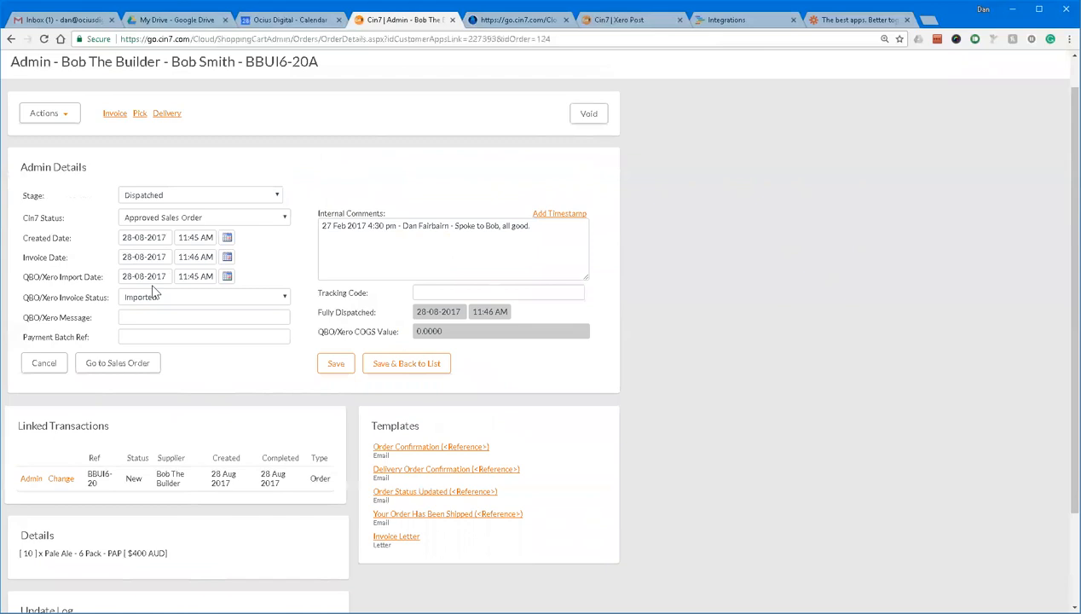
{"action": "scroll", "scroll_direction": "down", "scroll_amount": 3}
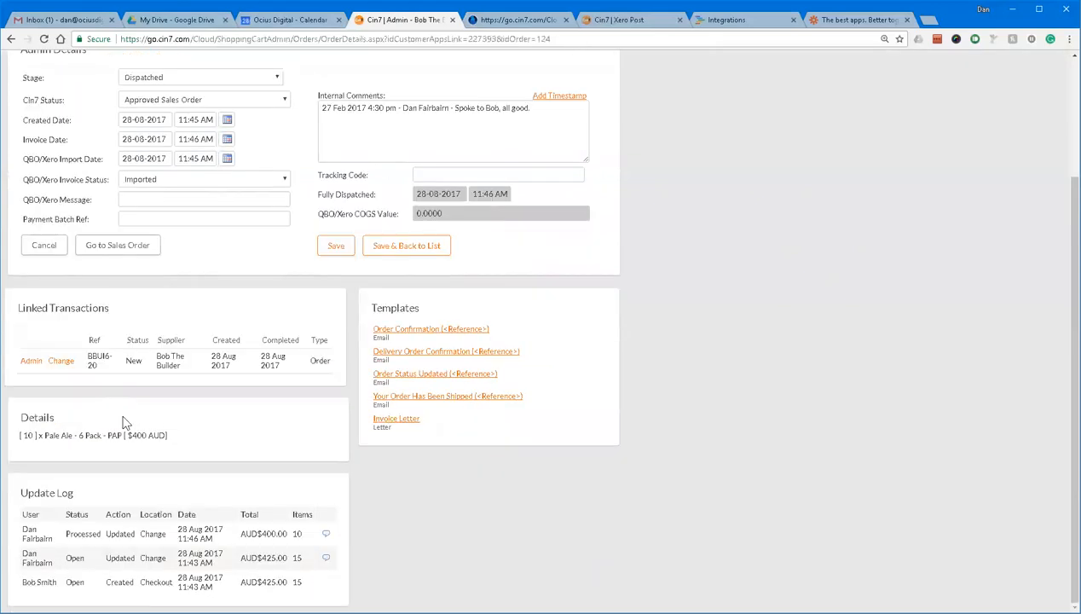
{"action": "scroll", "scroll_direction": "up", "scroll_amount": 3}
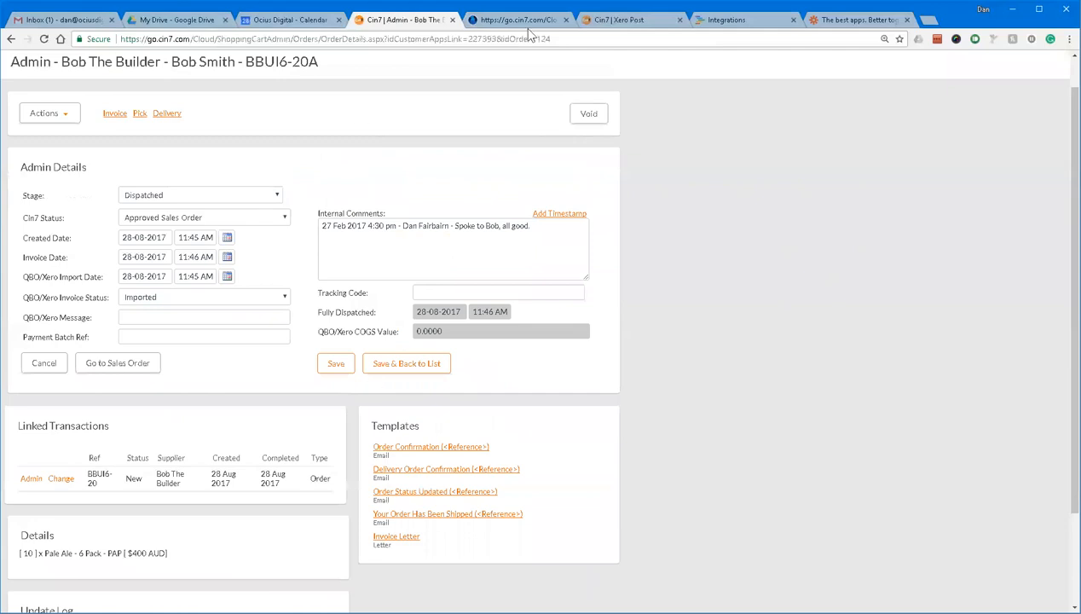